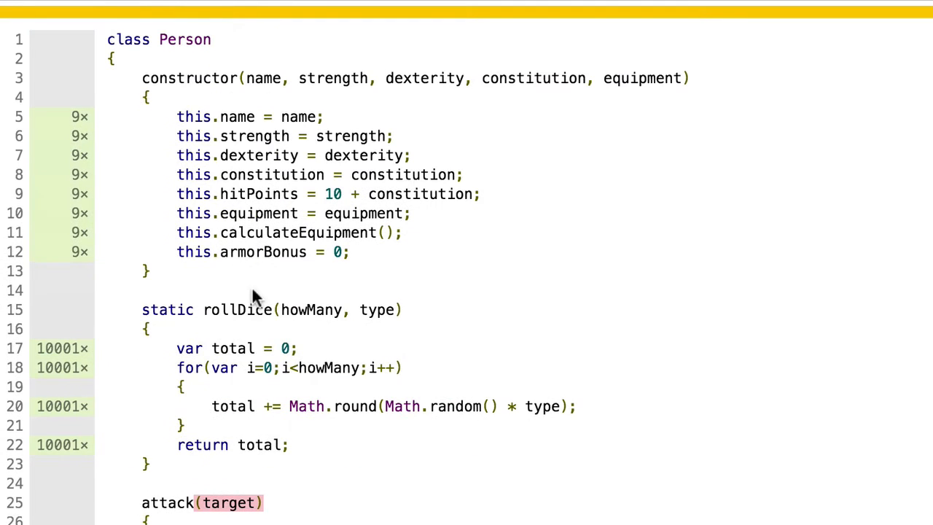
Locate the red uncovered addEquipment block in the Istanbul report and mark its name.
{"action": "scroll", "scroll_direction": "down", "scroll_amount": 3}
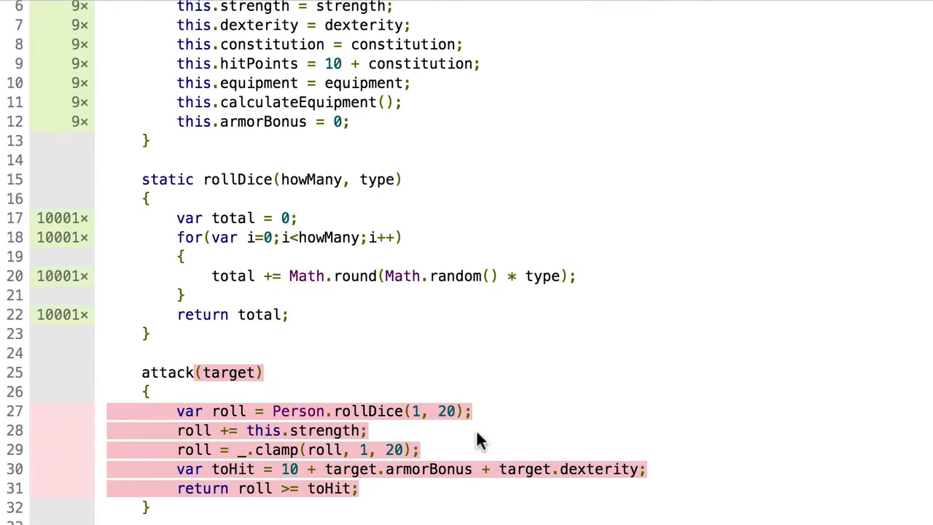
{"action": "scroll", "scroll_direction": "down", "scroll_amount": 3}
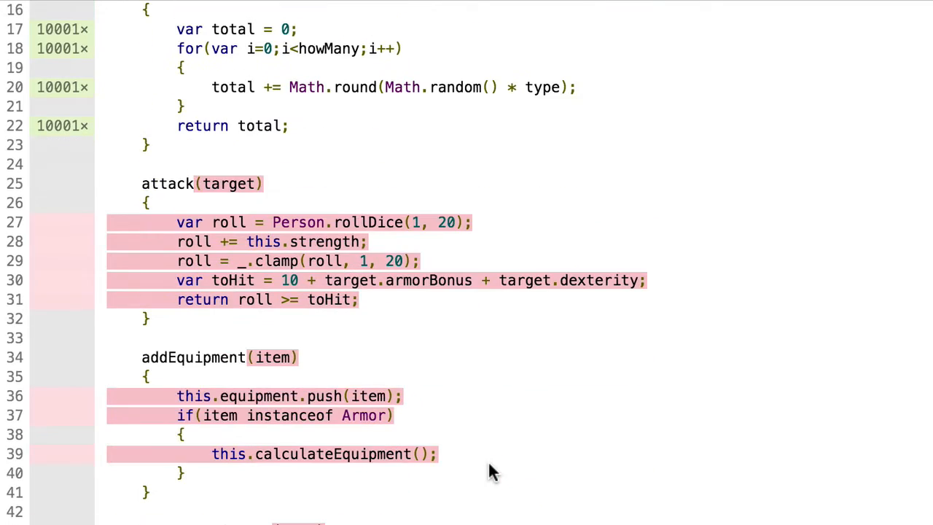
{"action": "double_click", "coordinate": [197, 358]}
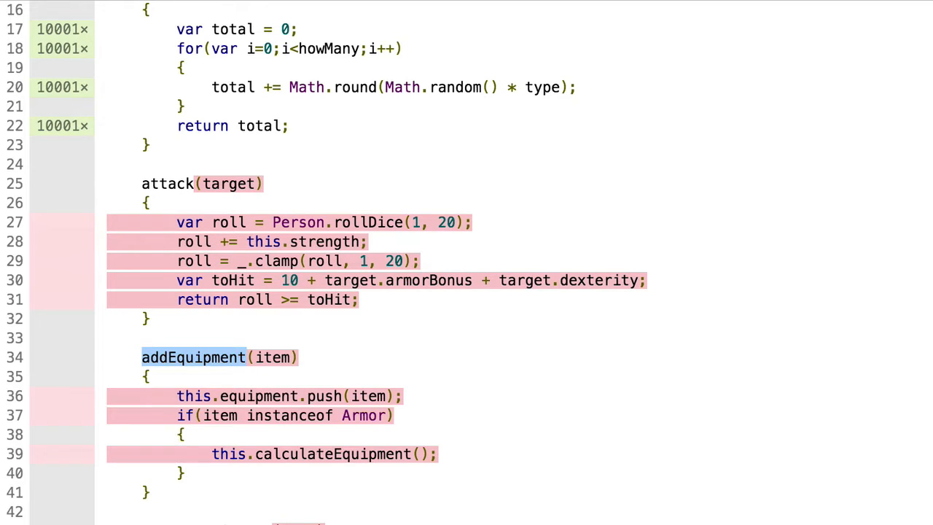
{"action": "mouse_move", "coordinate": [254, 364]}
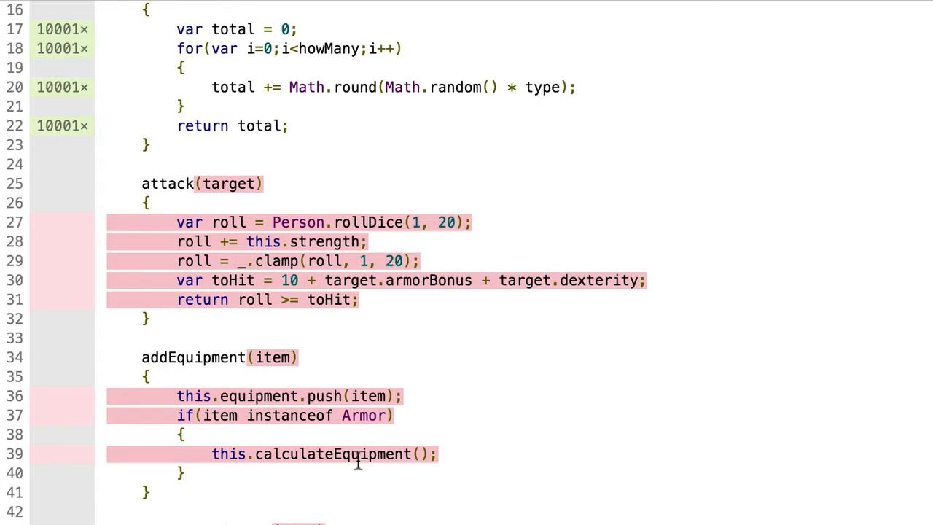
Return to index.test.js and begin a new empty it('') test.
{"action": "scroll", "scroll_direction": "down", "scroll_amount": 3}
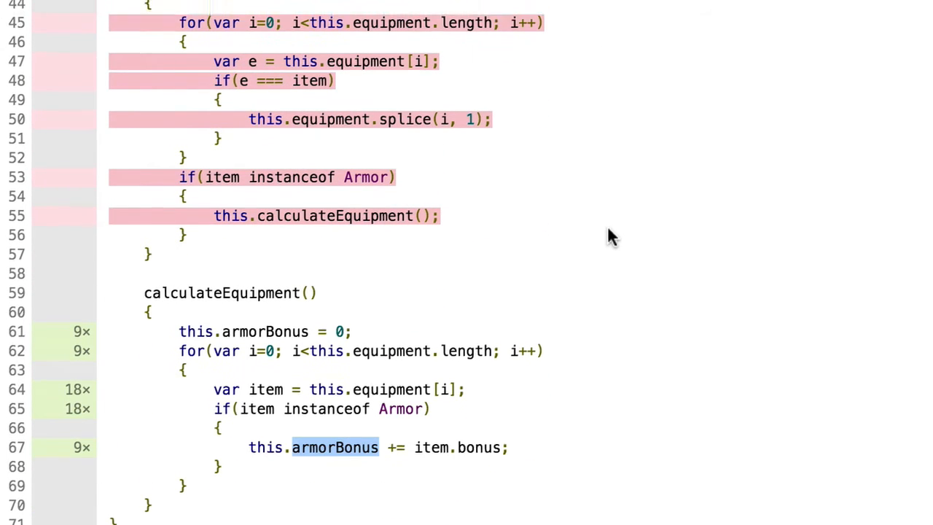
{"action": "scroll", "scroll_direction": "up", "scroll_amount": 3}
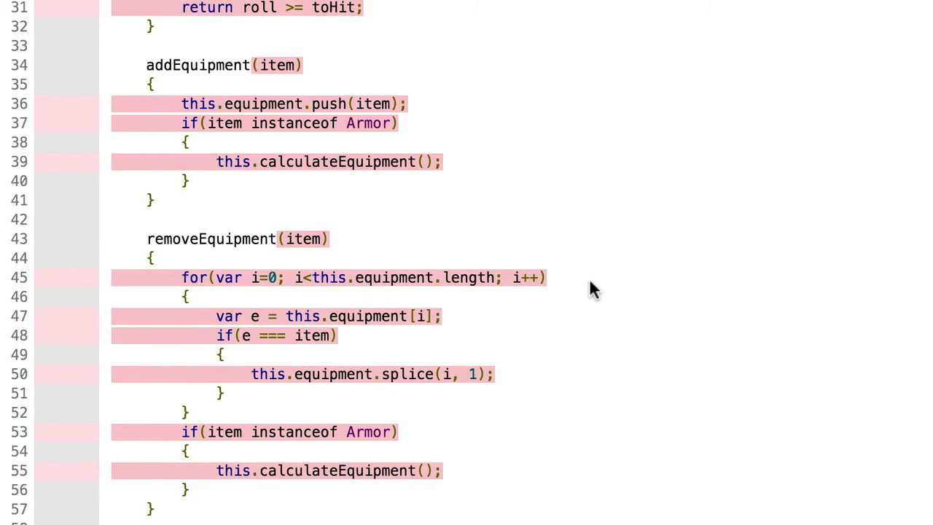
{"action": "double_click", "coordinate": [264, 103]}
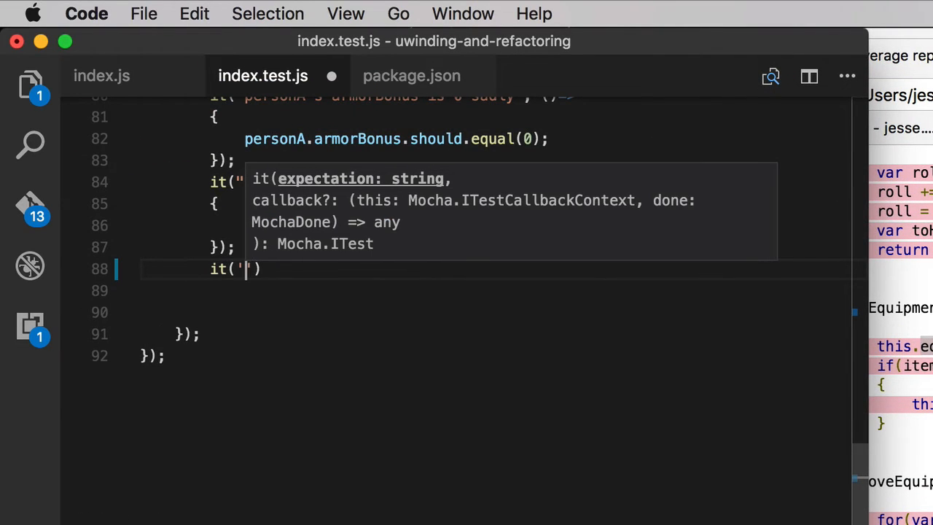
Title the test 'if I add a boom stick to my equipment, its...'.
{"action": "type", "text": "if I"}
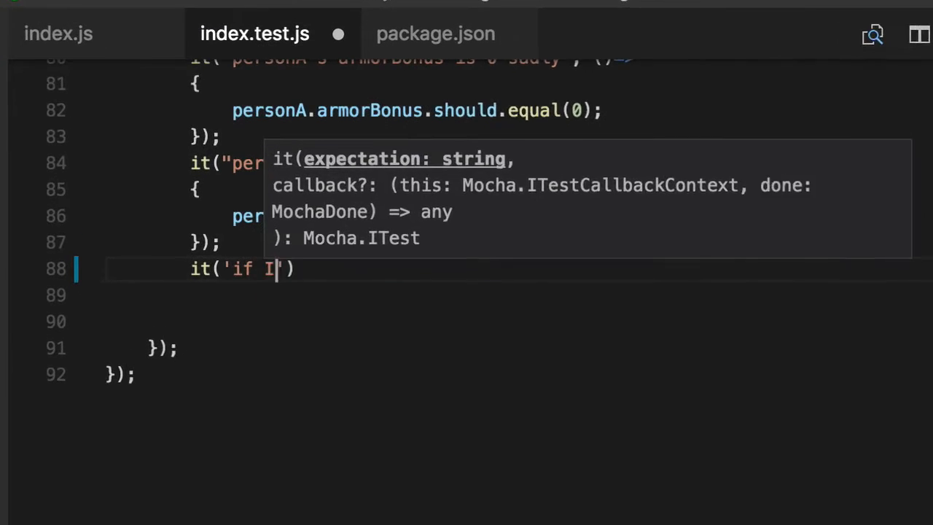
{"action": "type", "text": "add a boom"}
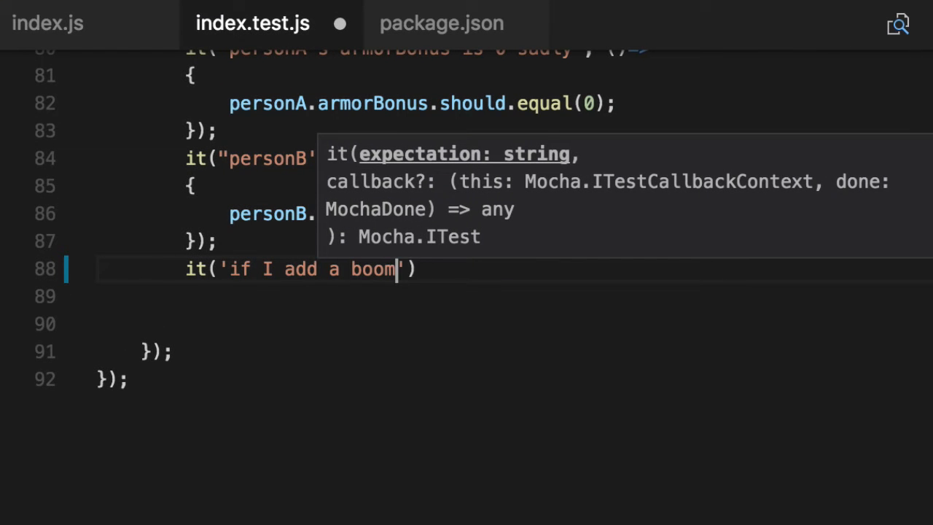
{"action": "type", "text": "stick to my"}
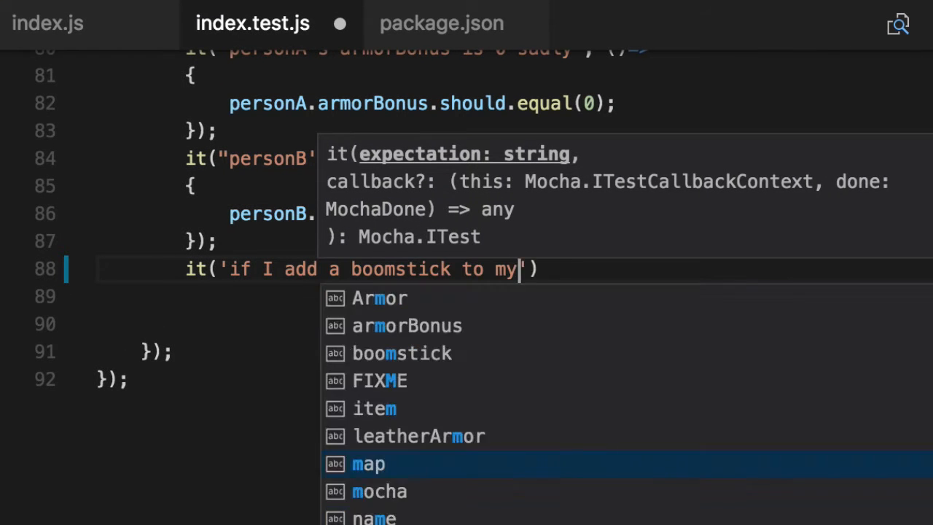
{"action": "type", "text": "equipment, its"}
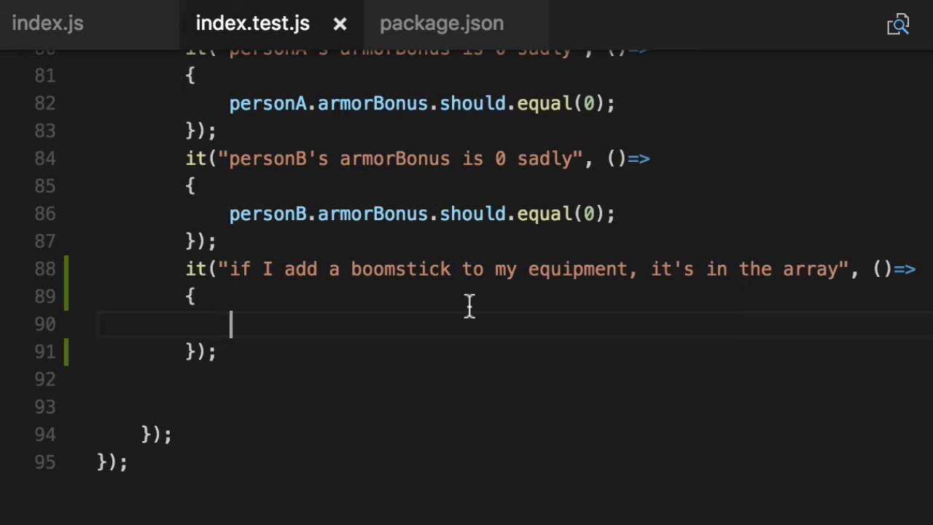
Create const boomStick = new Weapon('Boom...', 0, 1, 20).
{"action": "type", "text": "const boomSti"}
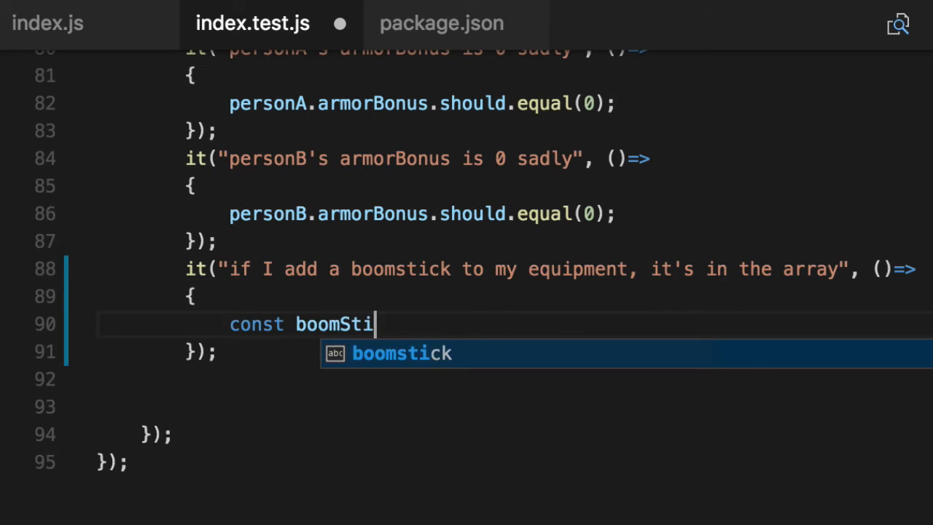
{"action": "type", "text": "ck = new Weapon"}
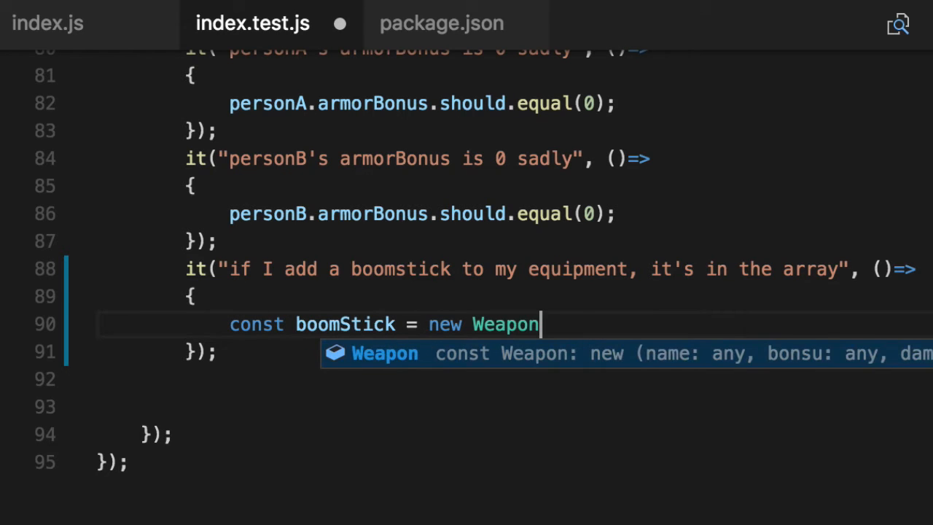
{"action": "type", "text": "('Boom Stick',"}
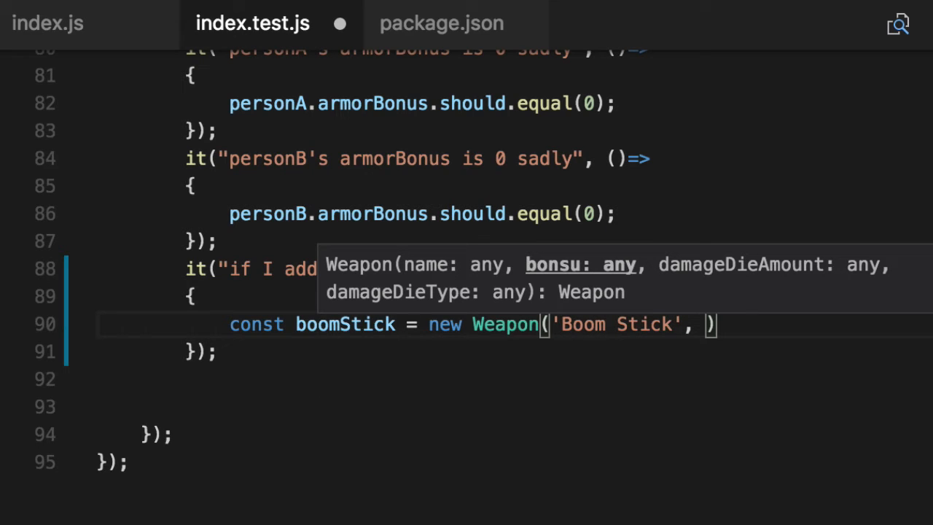
{"action": "type", "text": "0,"}
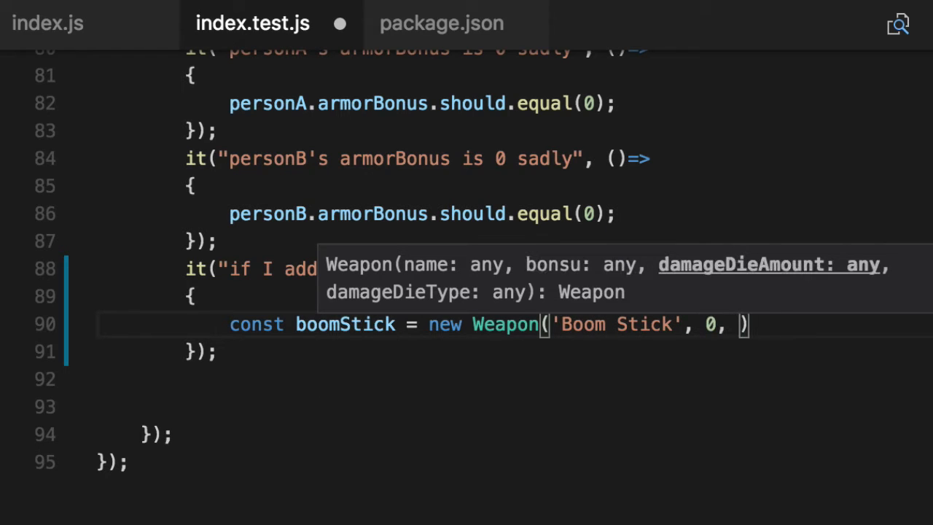
{"action": "type", "text": "1, 20);"}
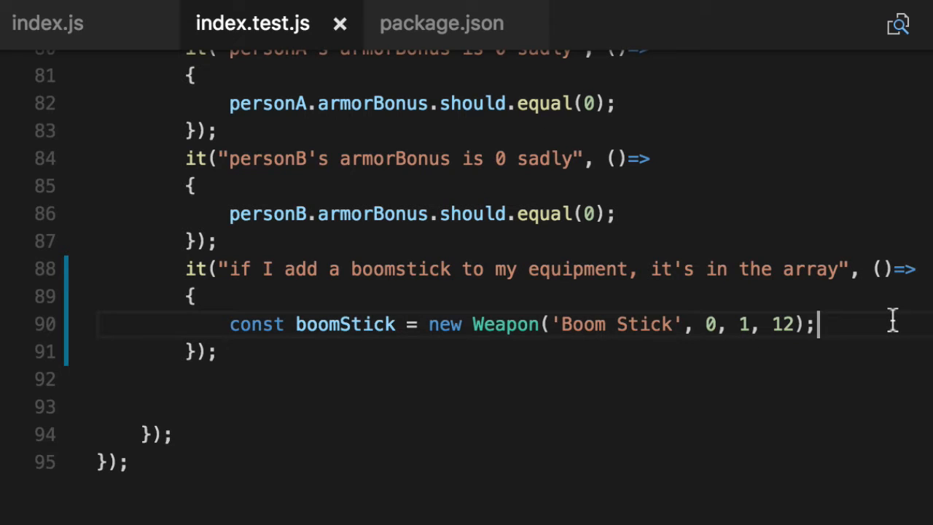
{"action": "mouse_move", "coordinate": [893, 330]}
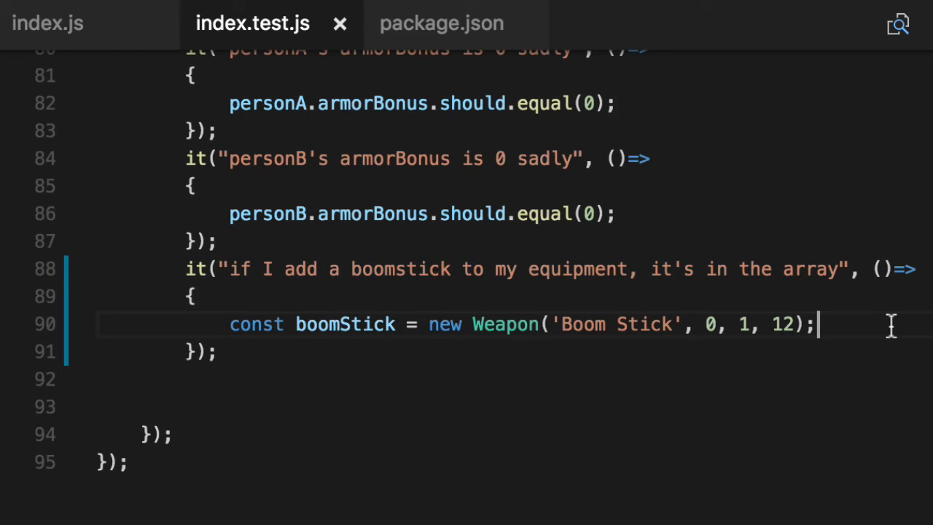
Call personA.addEquipment(boomStick) in the test body.
{"action": "type", "text": "perw"}
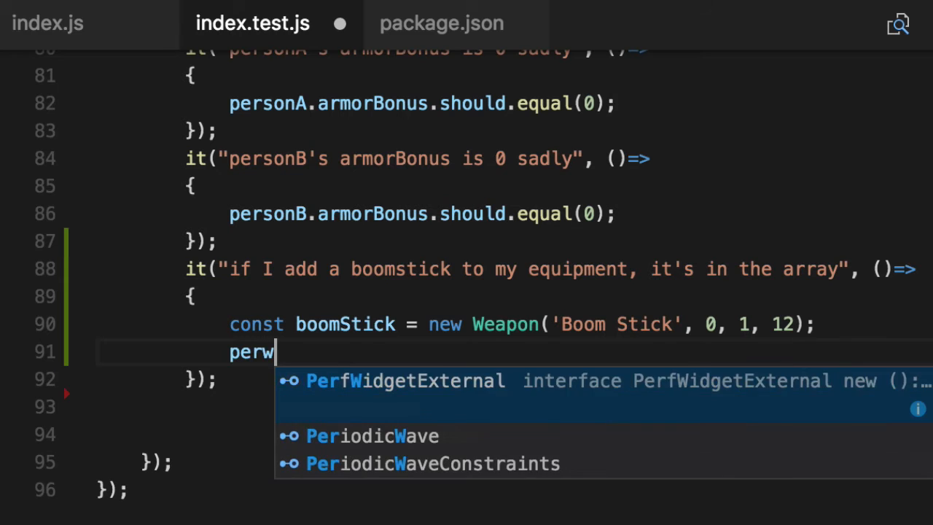
{"action": "type", "text": "personA.add"}
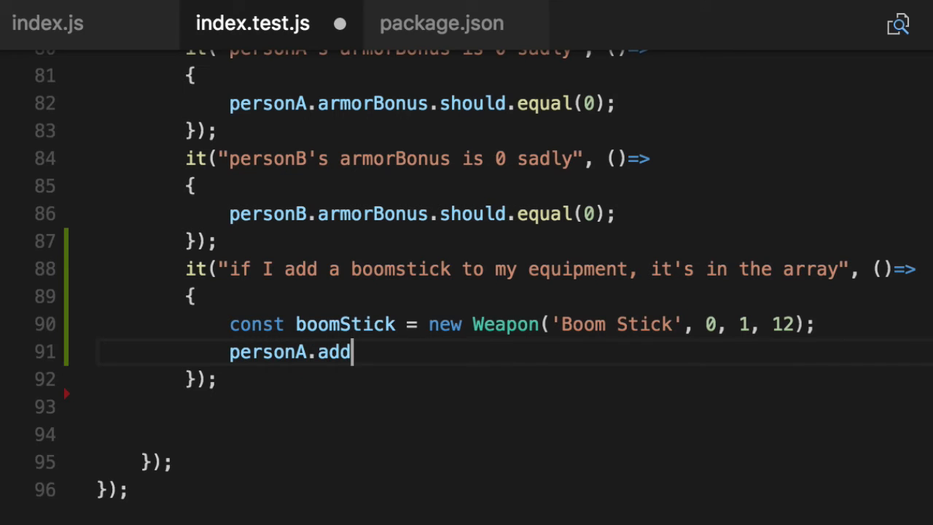
{"action": "type", "text": "Equipment"}
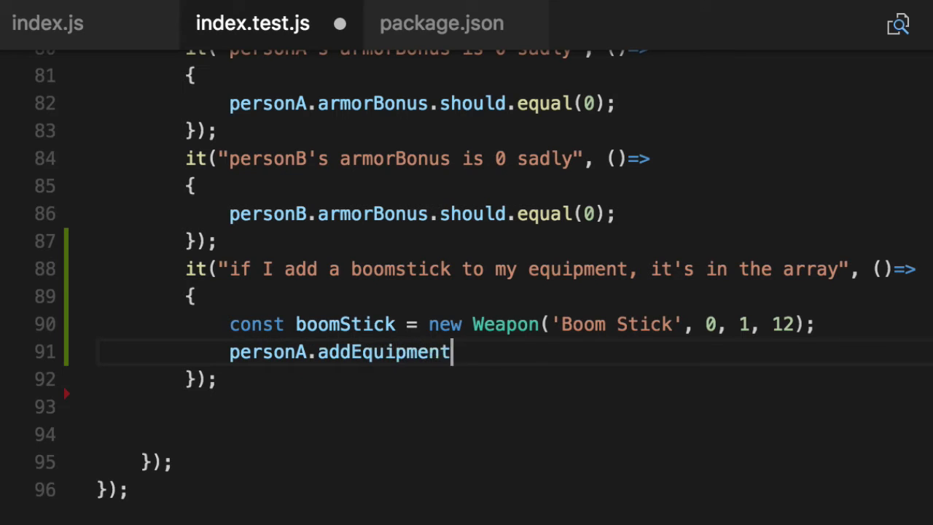
{"action": "type", "text": "(boomStick);"}
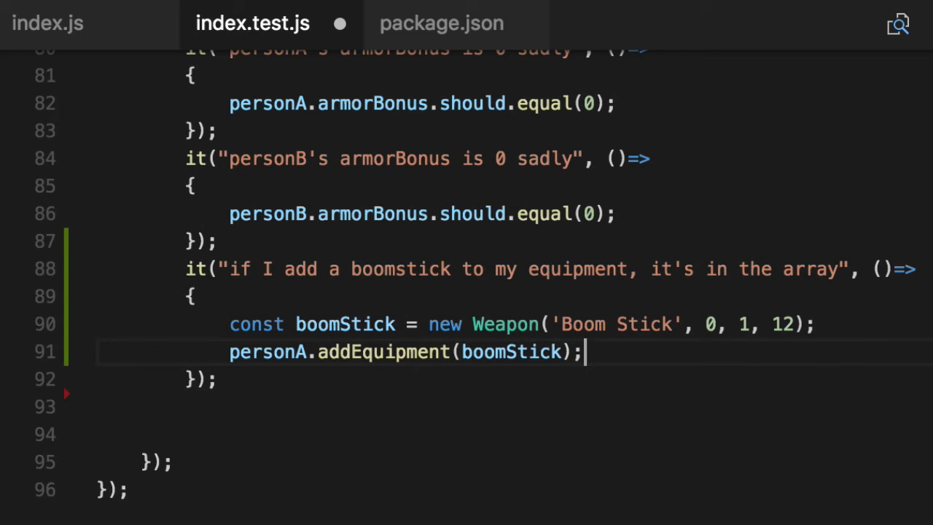
{"action": "key", "text": "Enter"}
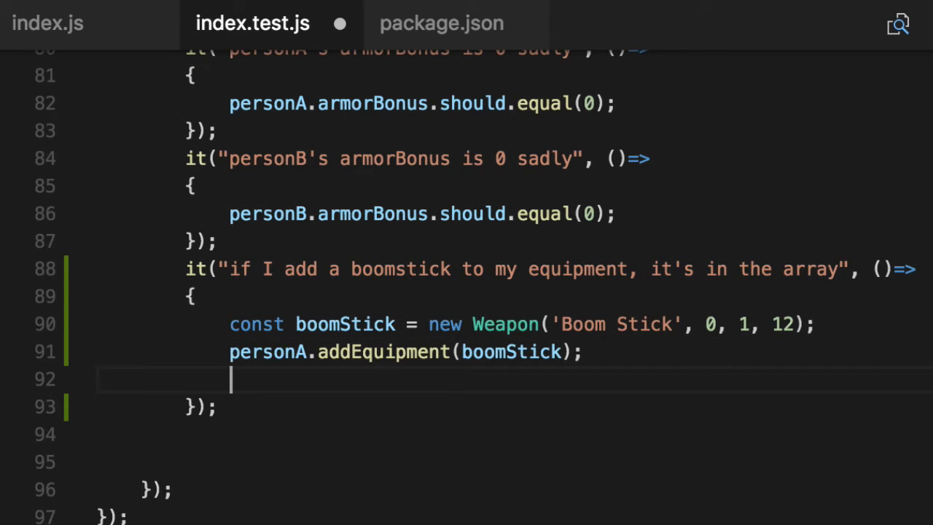
Assert personA.equipment.should.include(boomStick).
{"action": "type", "text": "personA.q"}
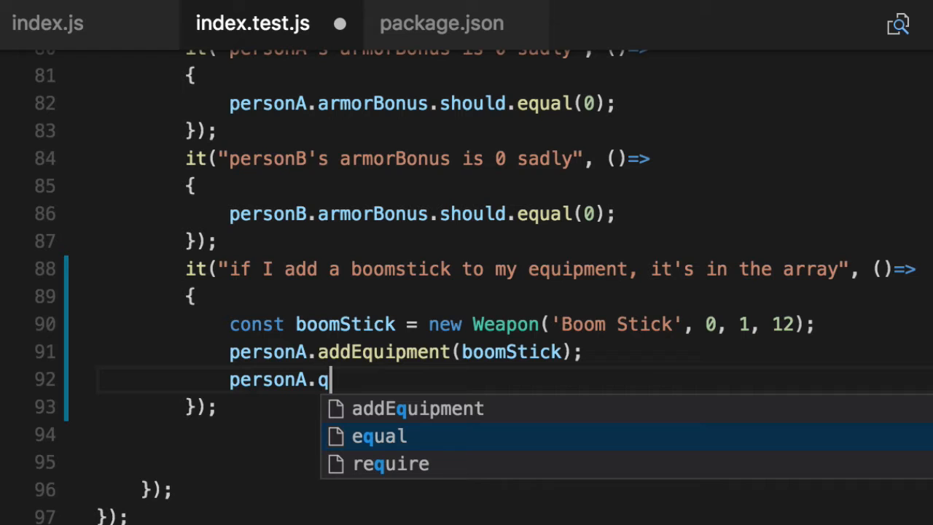
{"action": "type", "text": "equipment.sho"}
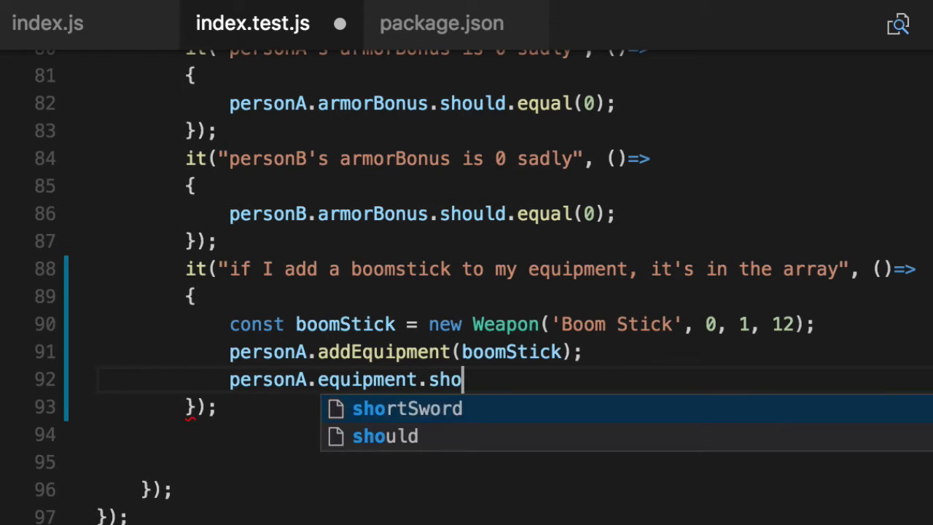
{"action": "type", "text": "uld.include("}
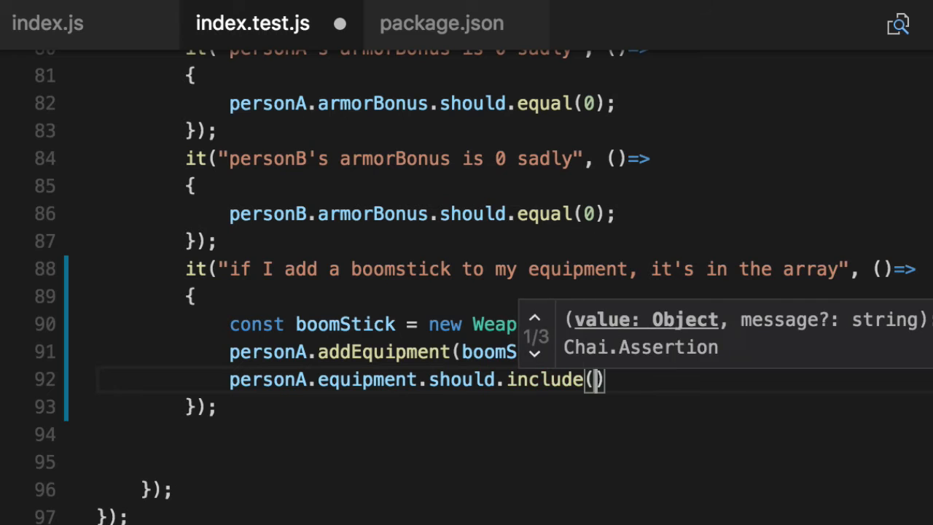
{"action": "type", "text": "boomStick"}
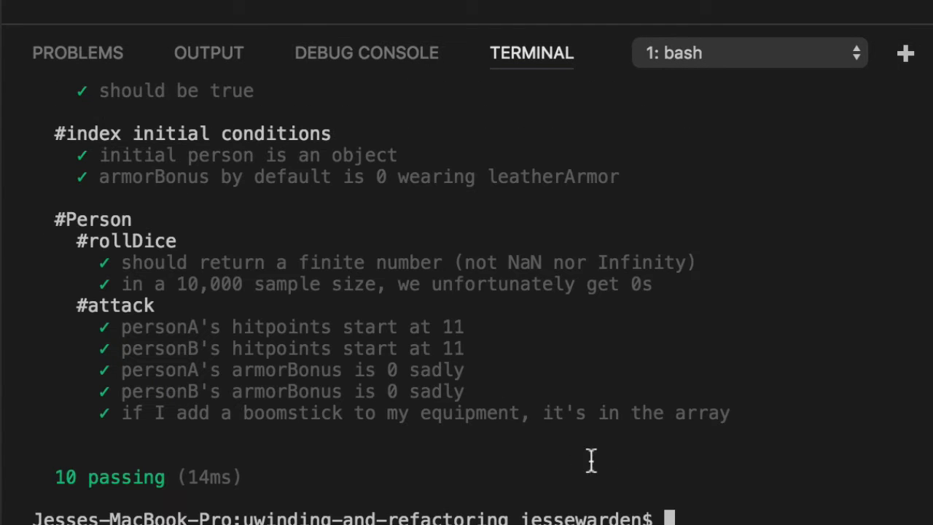
Run npm run cover in the terminal to get the coverage summary.
{"action": "left_click_drag", "start_coordinate": [123, 413], "coordinate": [522, 413]}
{"action": "type", "text": "npm"}
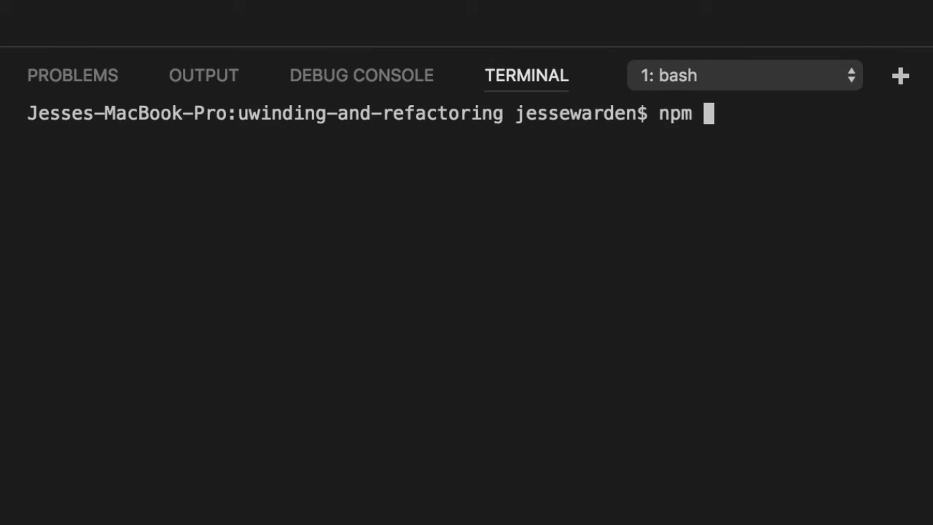
{"action": "type", "text": "run cover"}
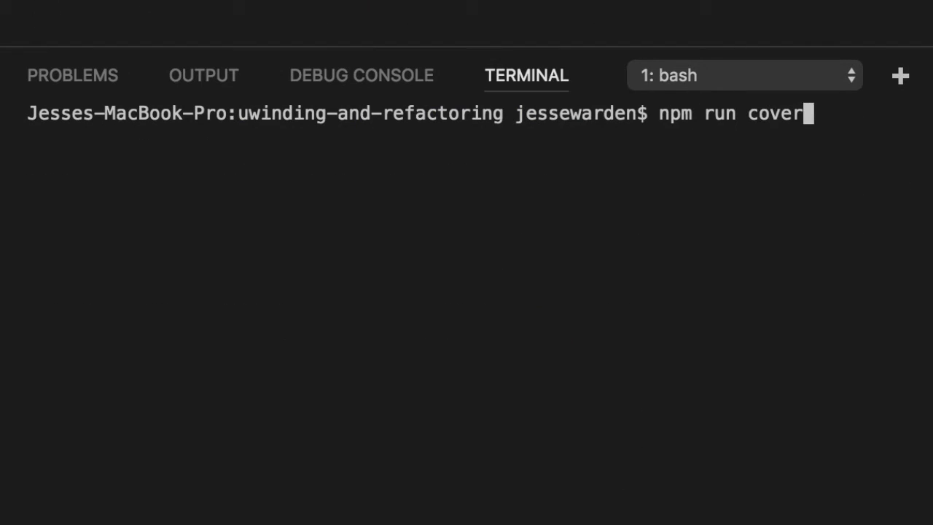
{"action": "key", "text": "Enter"}
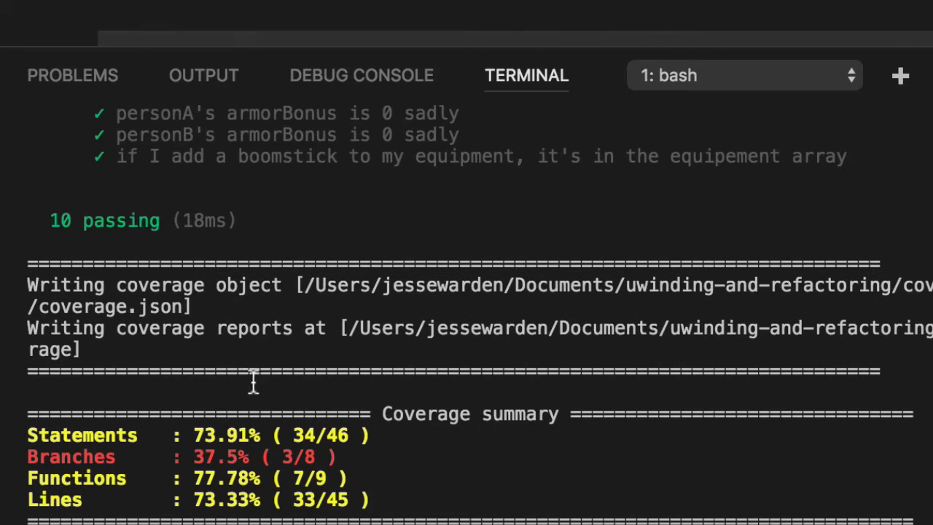
{"action": "mouse_move", "coordinate": [202, 504]}
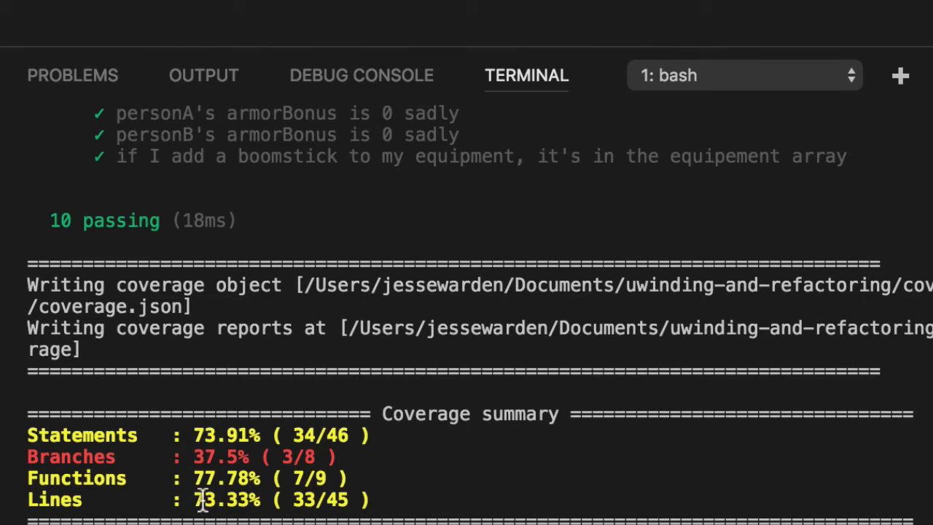
{"action": "mouse_move", "coordinate": [455, 284]}
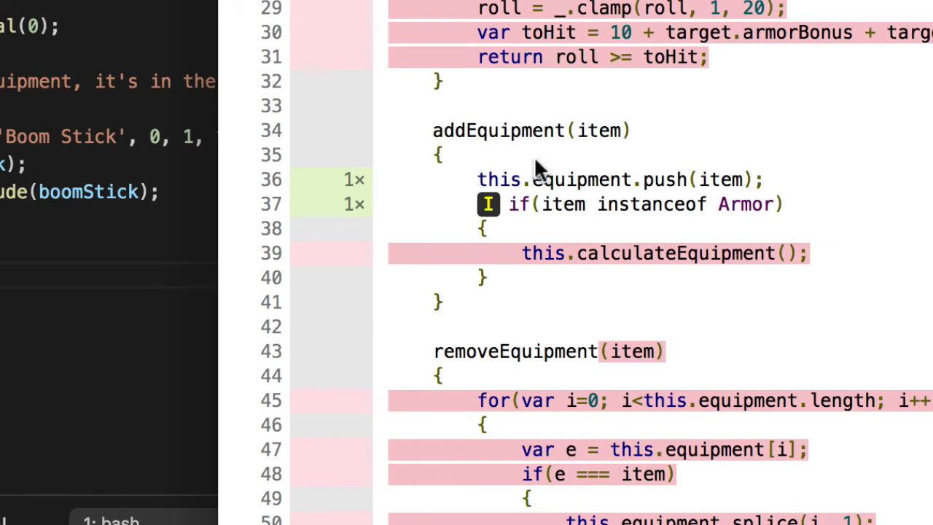
Highlight addEquipment and its now-covered equipment push line in the report.
{"action": "left_click_drag", "start_coordinate": [432, 130], "coordinate": [781, 205]}
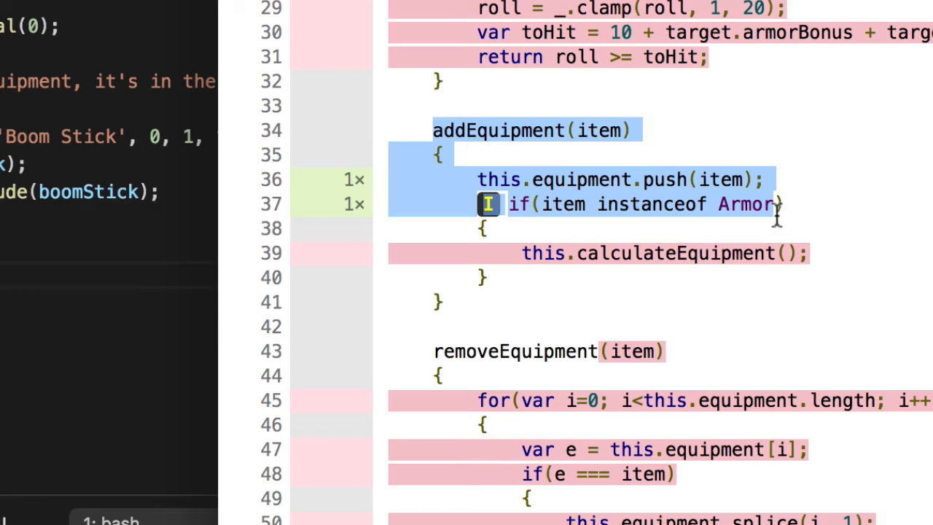
{"action": "mouse_move", "coordinate": [853, 219]}
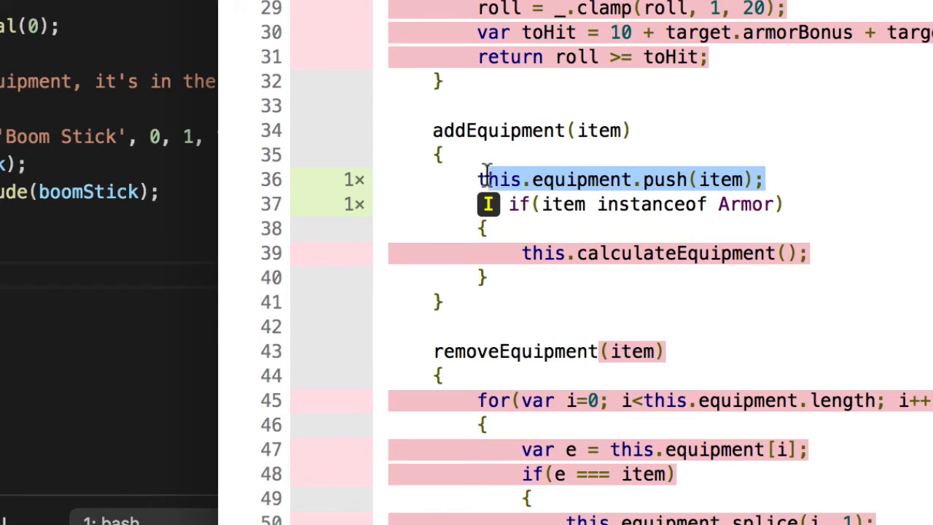
{"action": "mouse_move", "coordinate": [662, 322]}
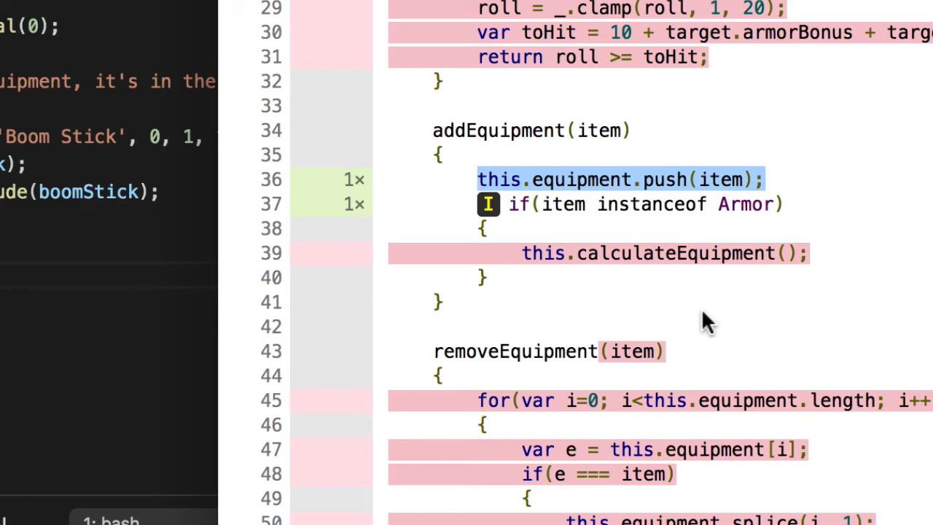
{"action": "mouse_move", "coordinate": [695, 253]}
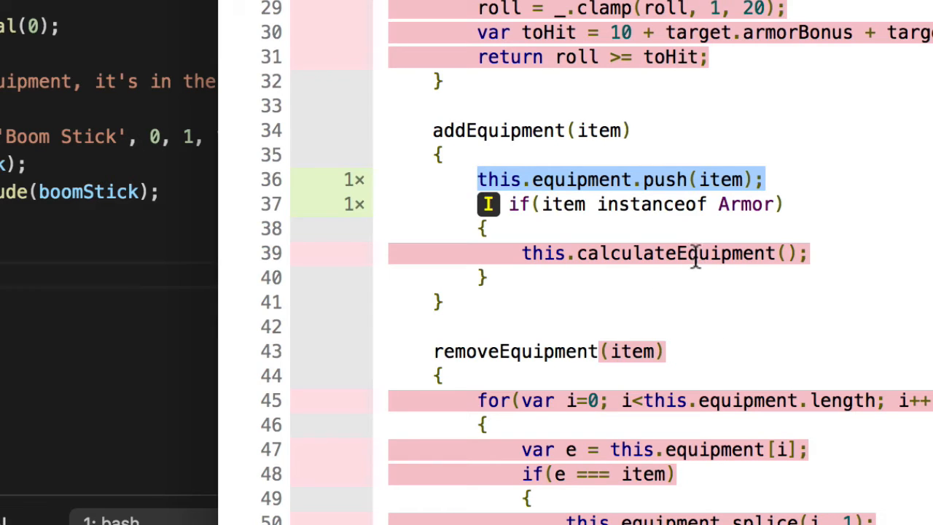
{"action": "double_click", "coordinate": [677, 254]}
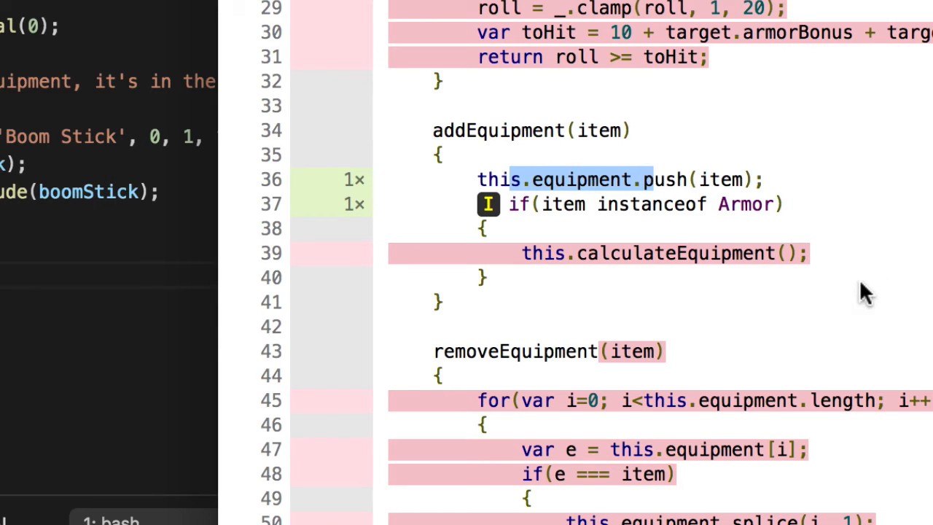
{"action": "mouse_move", "coordinate": [591, 245]}
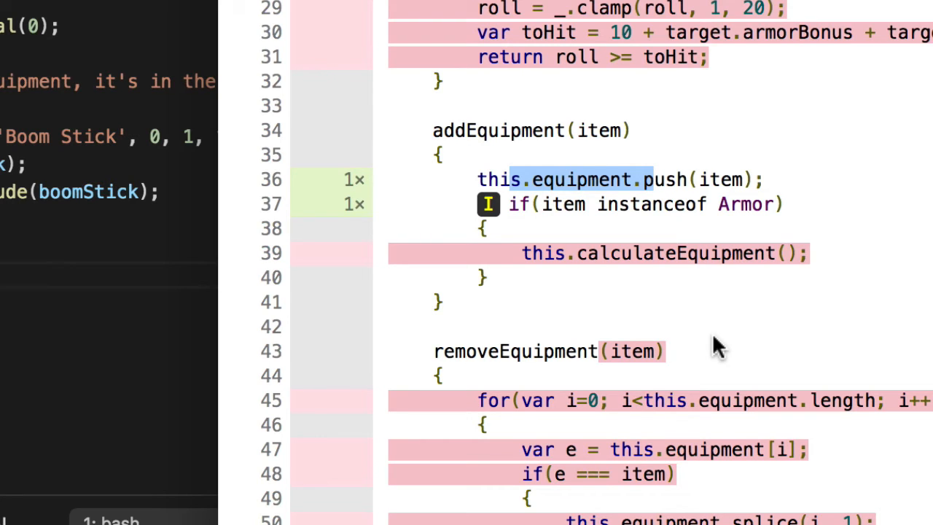
{"action": "mouse_move", "coordinate": [691, 263]}
{"action": "type", "text": "npm test"}
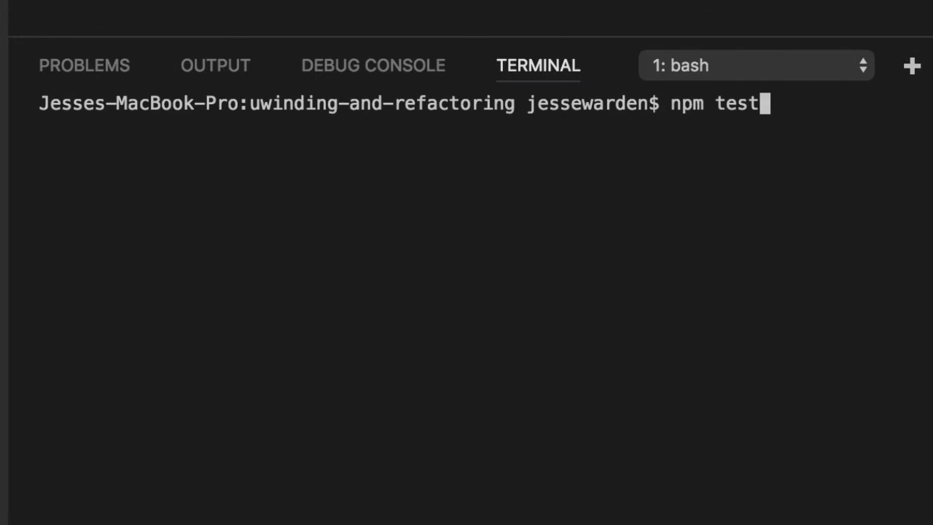
Run npm test, then title a new it('if I add hotpants to PersonA ... armorBonus of') test.
{"action": "key", "text": "Enter"}
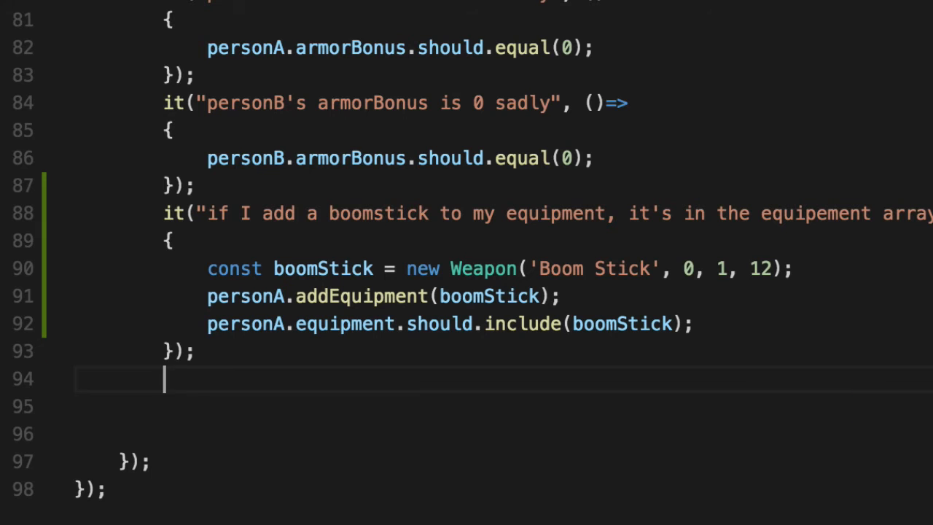
{"action": "type", "text": "it('if I'"}
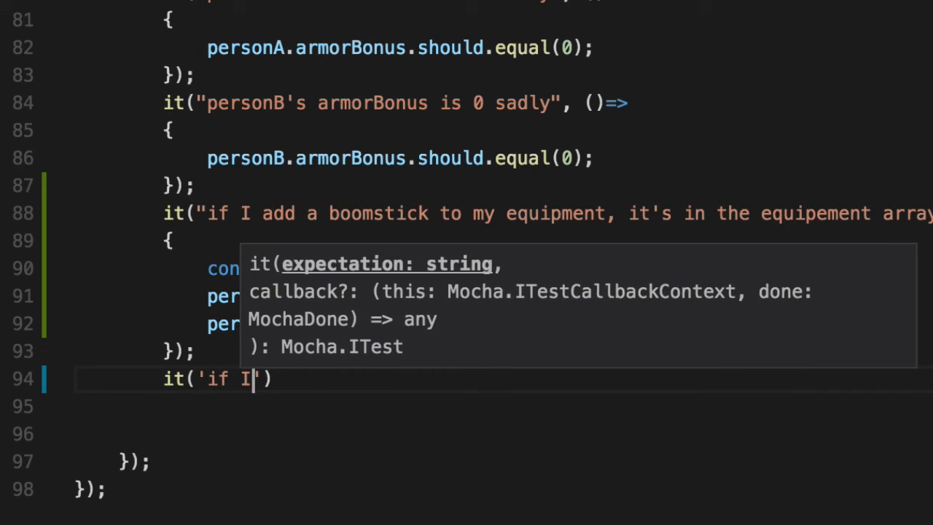
{"action": "type", "text": "add hotpa"}
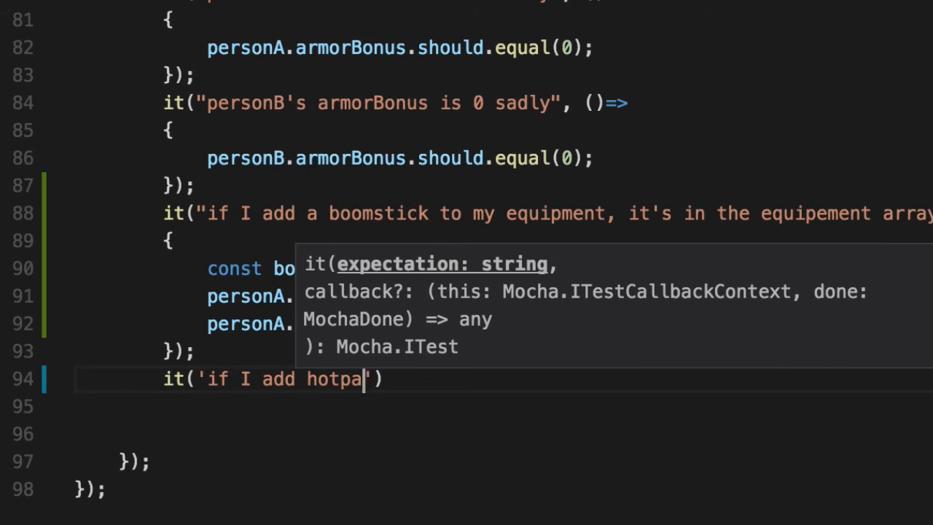
{"action": "type", "text": "nts to PersonA, he becomes"}
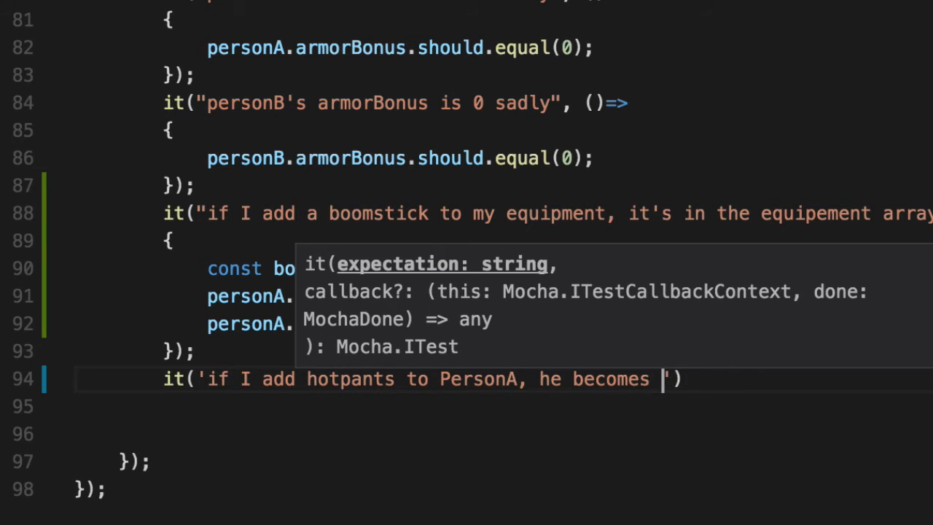
{"action": "type", "text": "awesa"}
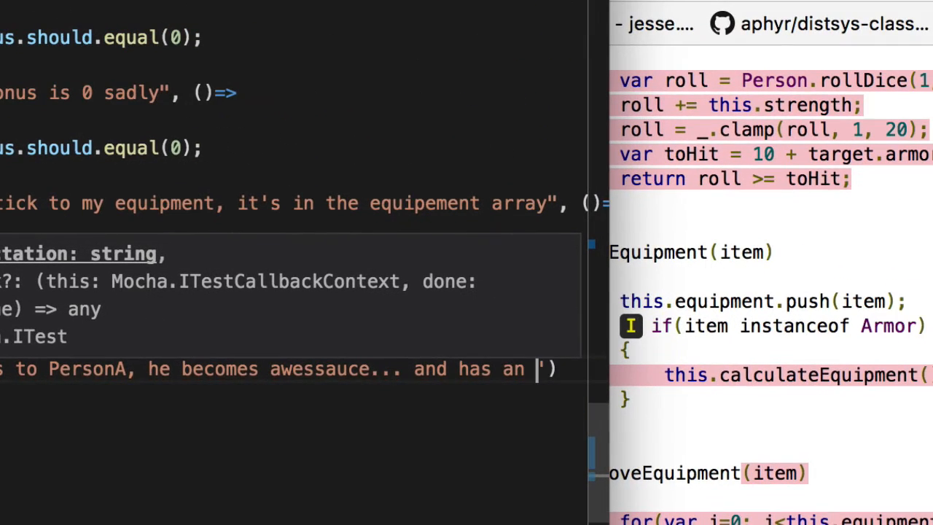
{"action": "type", "text": "armorBonus of"}
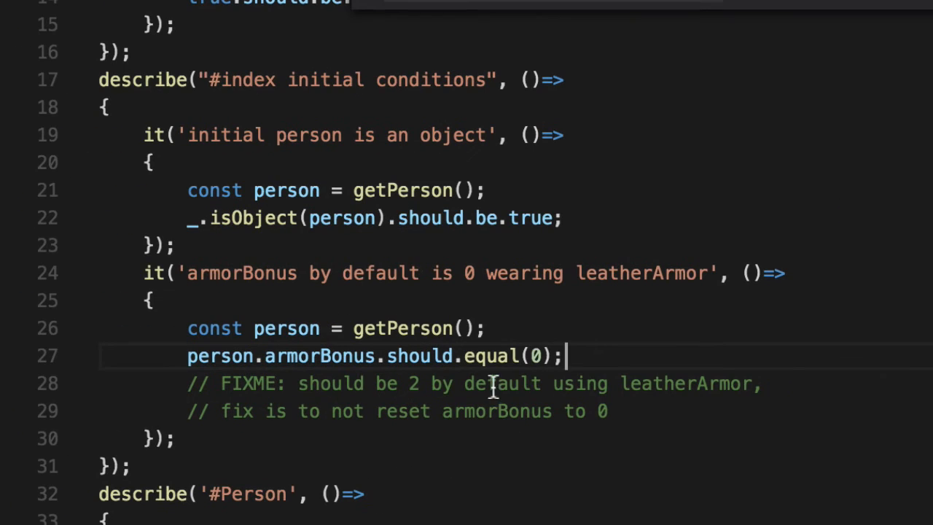
{"action": "mouse_move", "coordinate": [653, 384]}
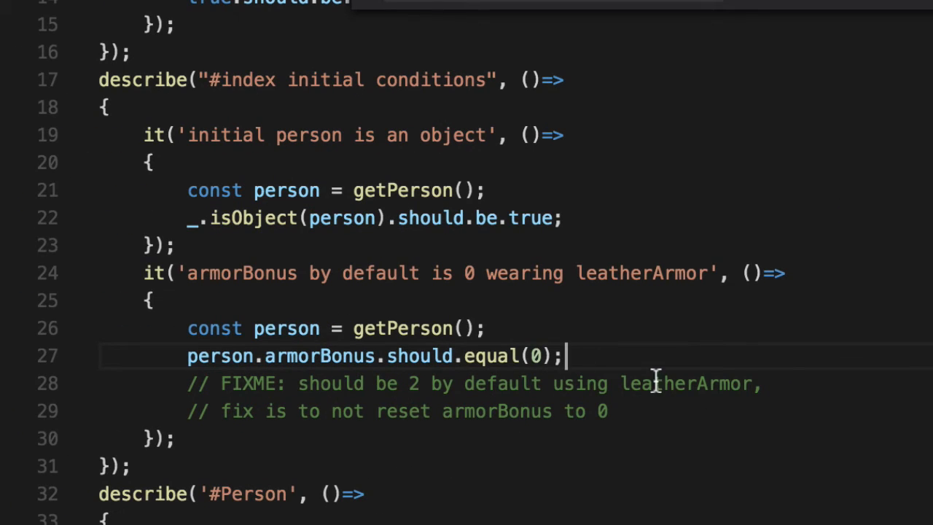
{"action": "double_click", "coordinate": [415, 384]}
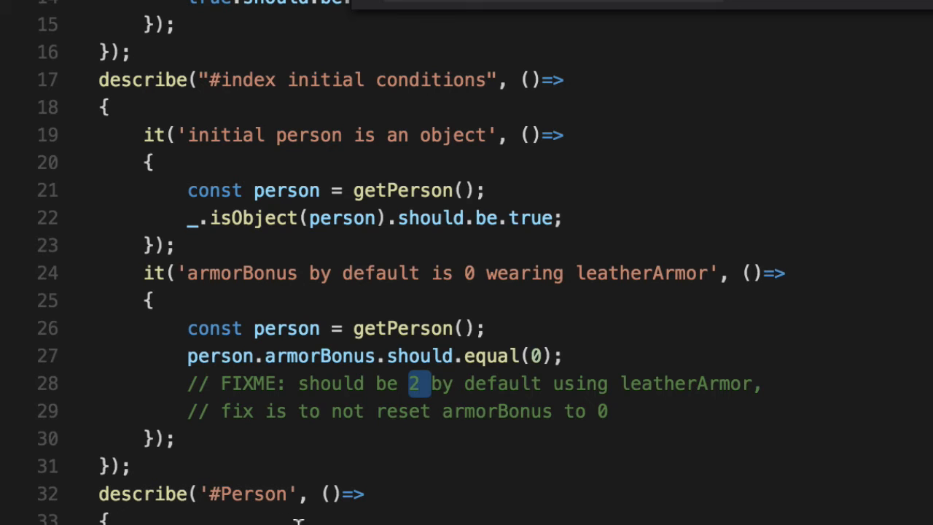
{"action": "mouse_move", "coordinate": [423, 412]}
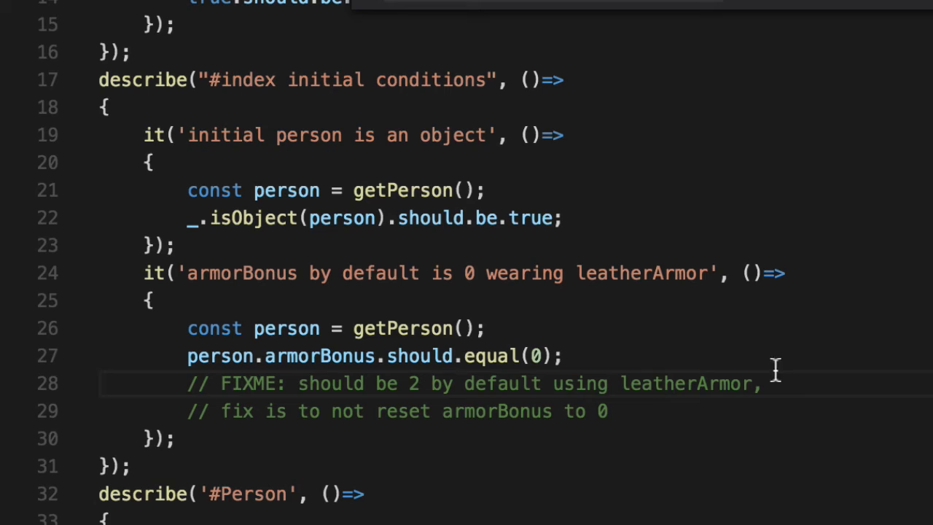
{"action": "scroll", "scroll_direction": "down", "scroll_amount": 3}
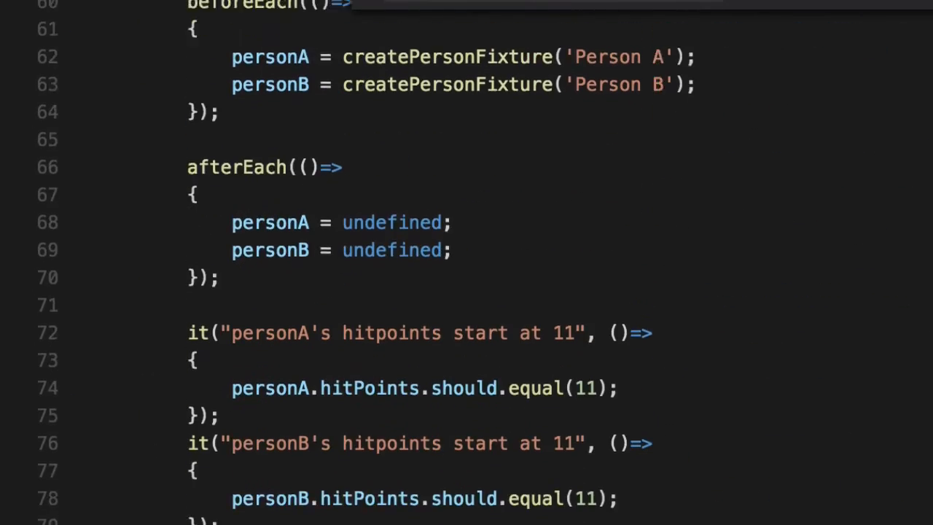
Create const hotPants = new Armor('Hawt Pawwwnts', 1).
{"action": "scroll", "scroll_direction": "down", "scroll_amount": 3}
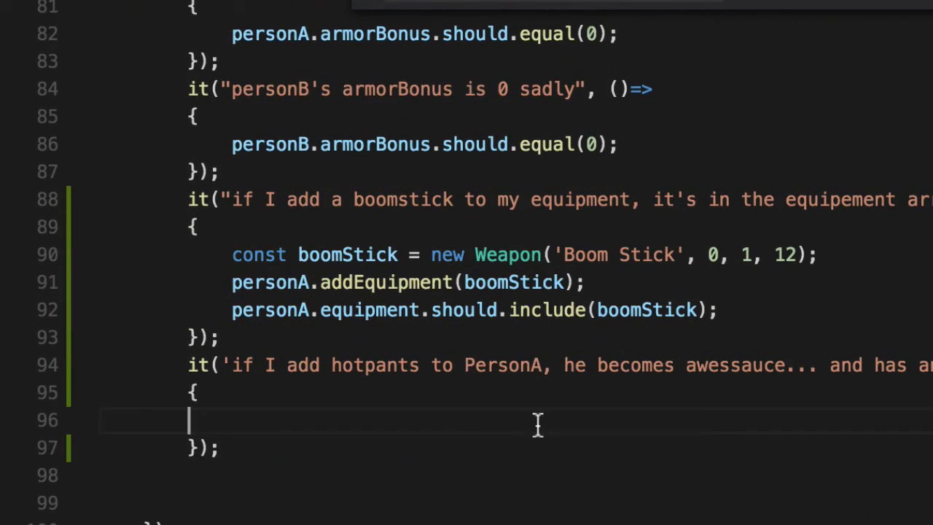
{"action": "type", "text": "const"}
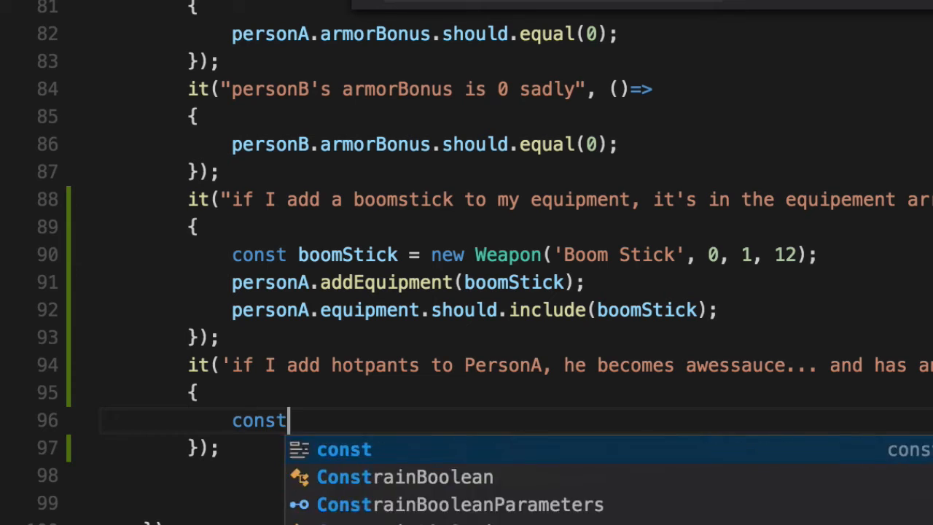
{"action": "type", "text": "hotPants = new Armor('"}
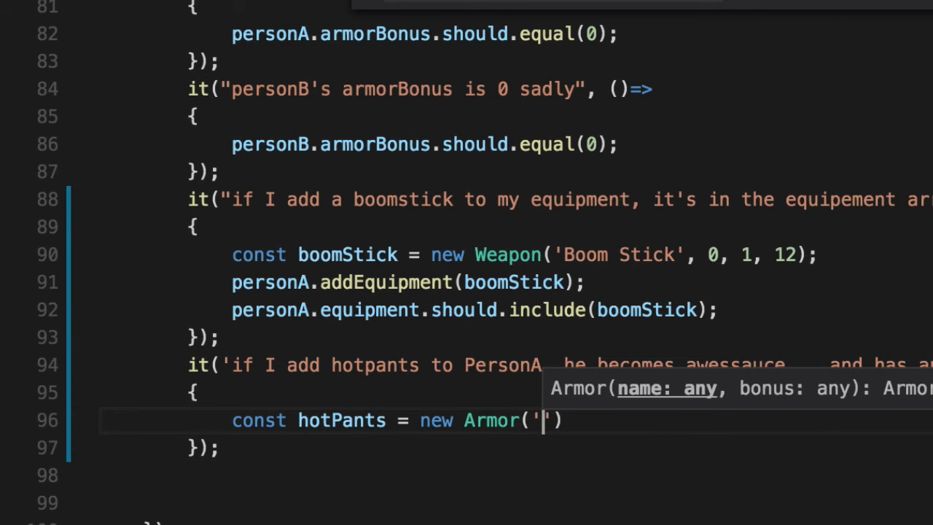
{"action": "type", "text": "Hawt"}
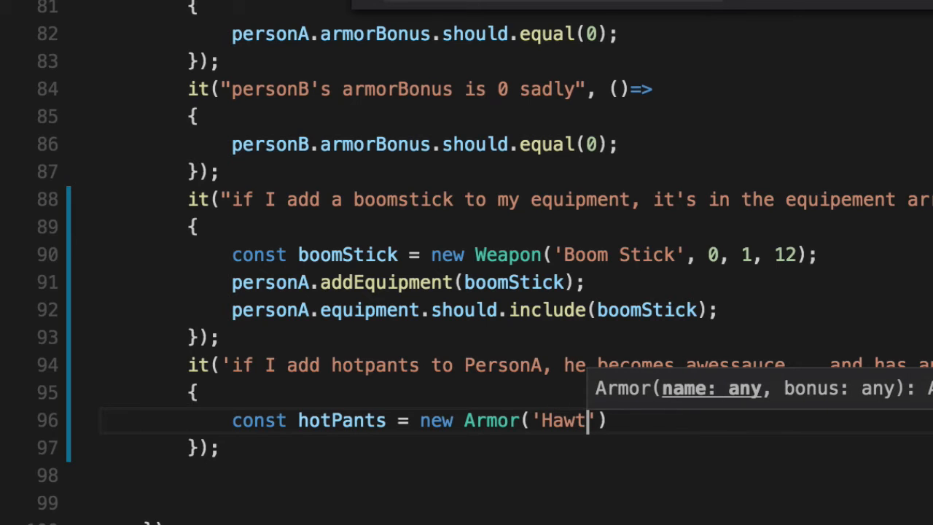
{"action": "type", "text": "Pawwwnts"}
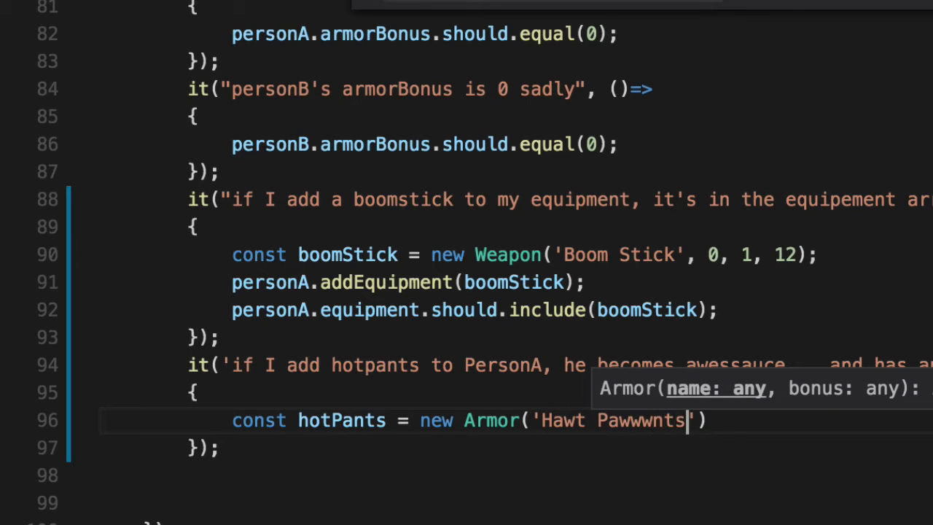
{"action": "type", "text": "', 1);"}
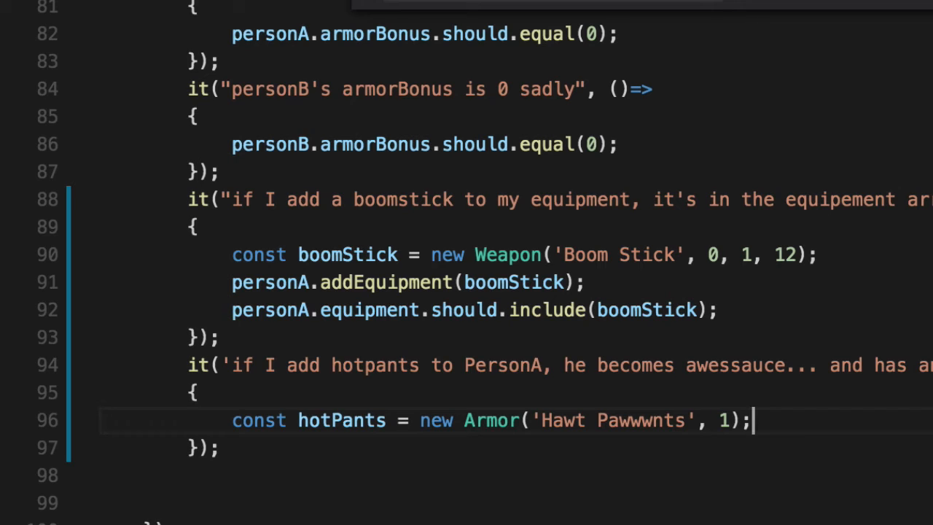
{"action": "key", "text": "Enter"}
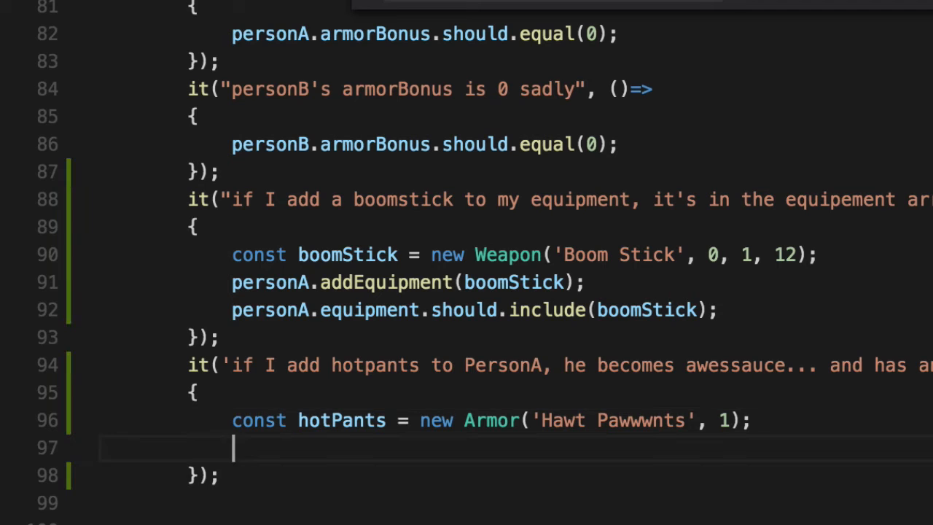
Add hotPants to personA and assert personA.armorBonus.should.equal(3).
{"action": "type", "text": "pers"}
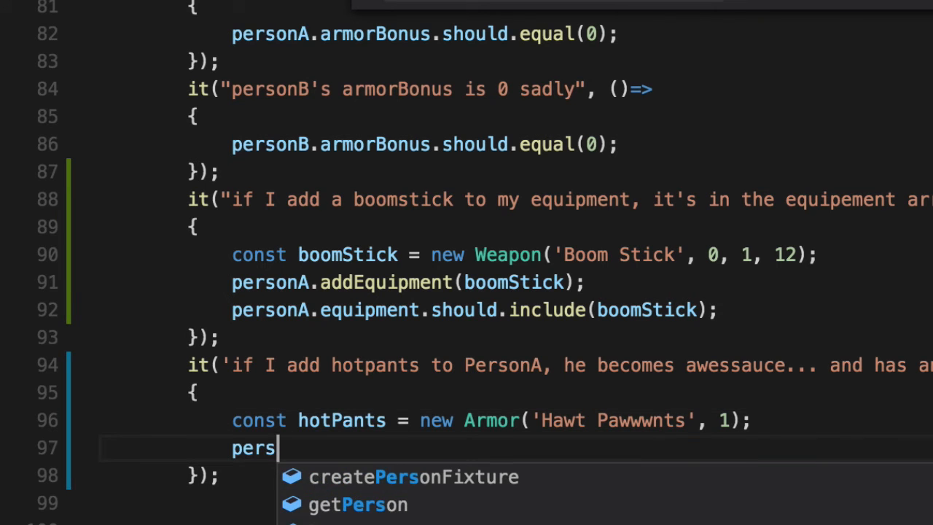
{"action": "type", "text": "onA.addEquipment("}
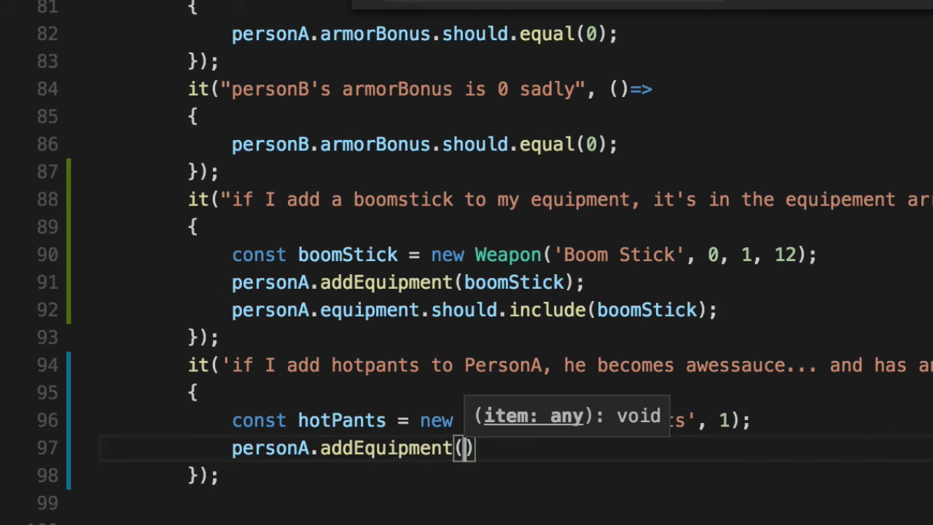
{"action": "type", "text": "hotPants"}
{"action": "type", "text": "prs"}
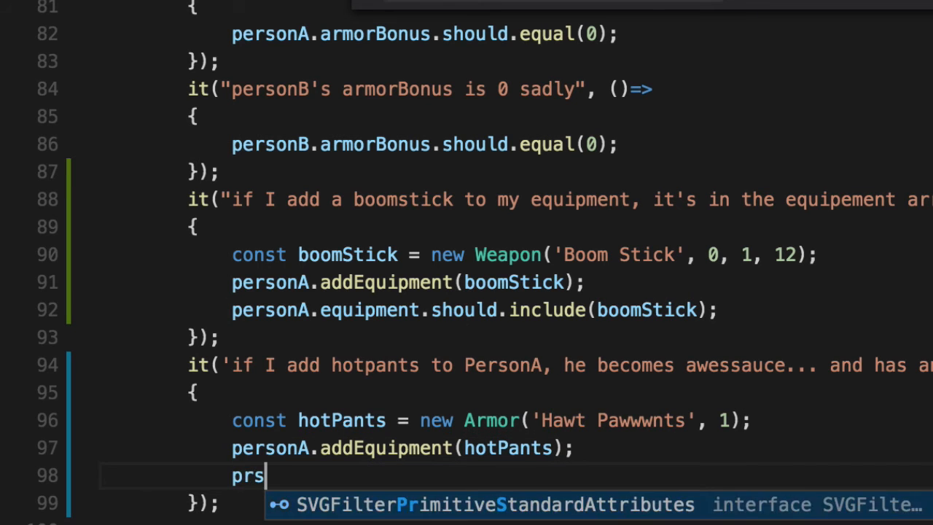
{"action": "type", "text": "ersonA."}
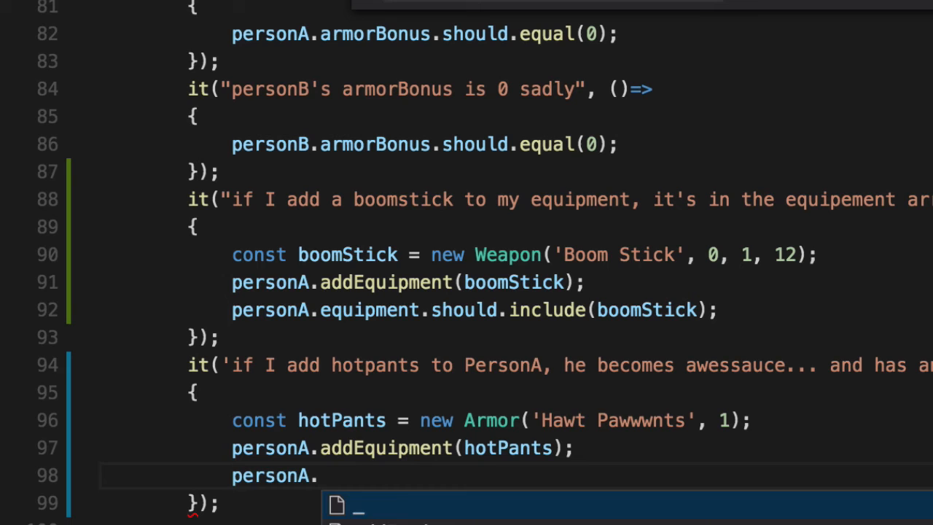
{"action": "type", "text": "armorBonus."}
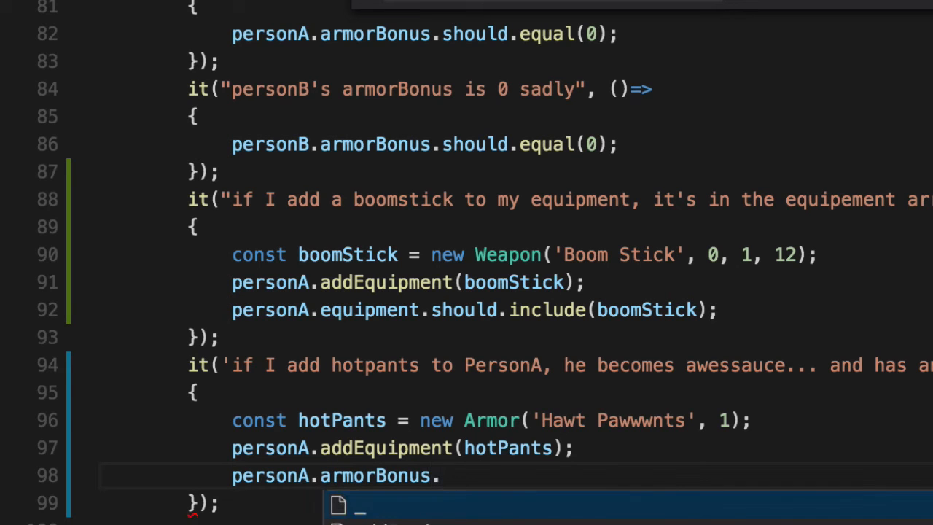
{"action": "type", "text": "should.equa"}
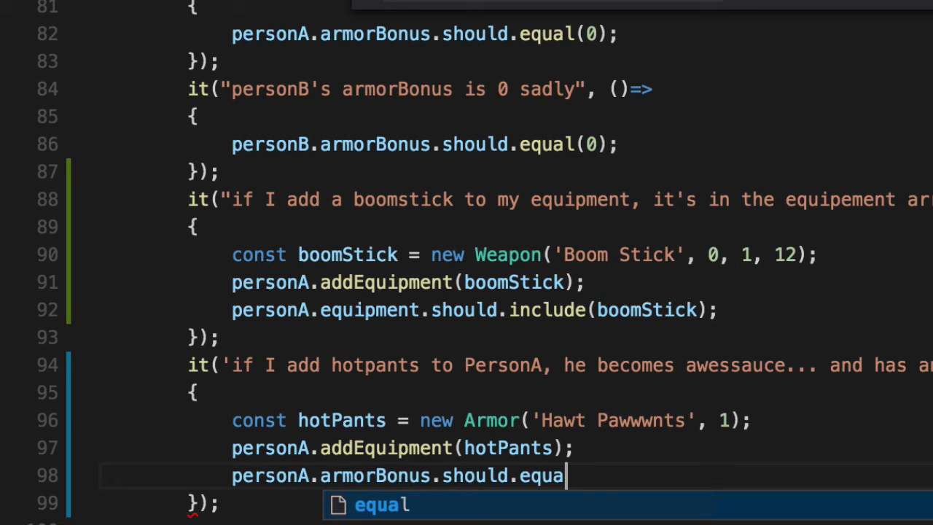
{"action": "type", "text": "l(3);"}
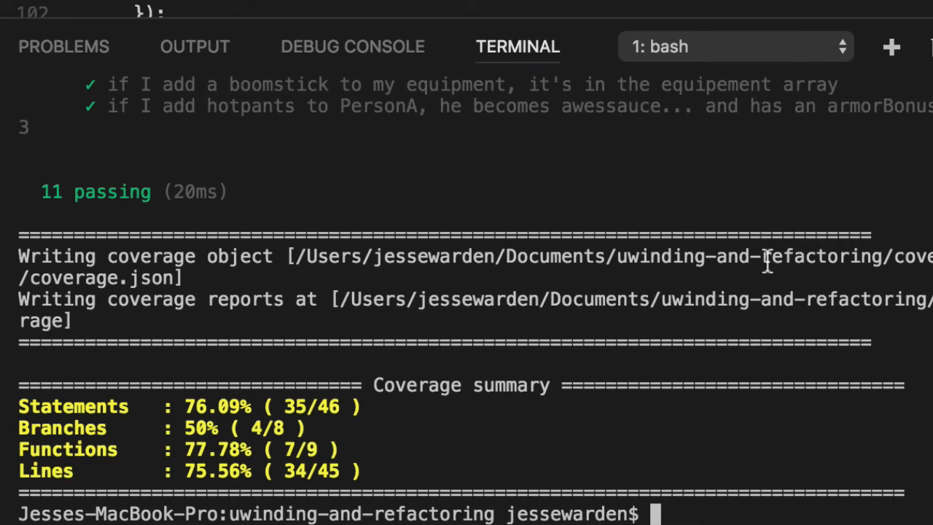
Run npm run coverage in the terminal.
{"action": "type", "text": "npm run coverage"}
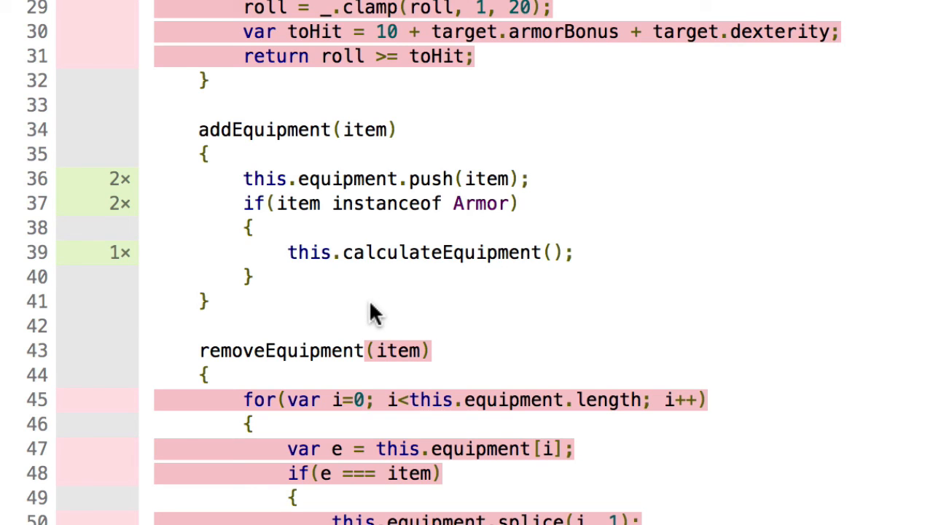
Scroll to addEquipment and removeEquipment, highlighting the fully covered addEquipment block.
{"action": "scroll", "scroll_direction": "down", "scroll_amount": 3}
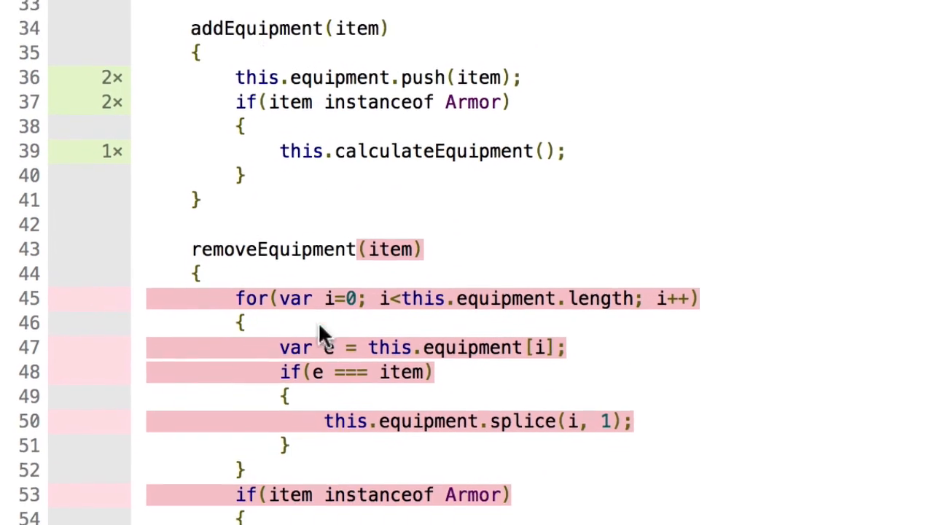
{"action": "scroll", "scroll_direction": "down", "scroll_amount": 3}
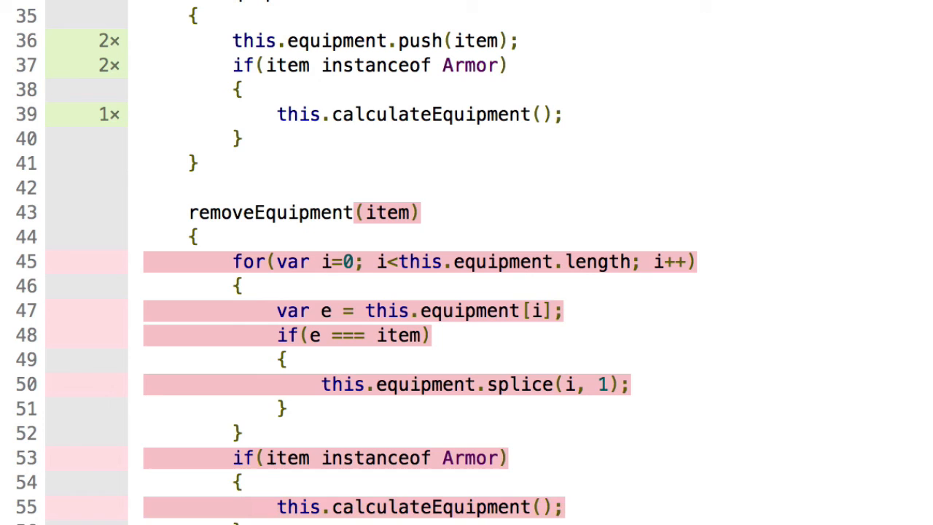
{"action": "left_click_drag", "start_coordinate": [189, 213], "coordinate": [411, 508]}
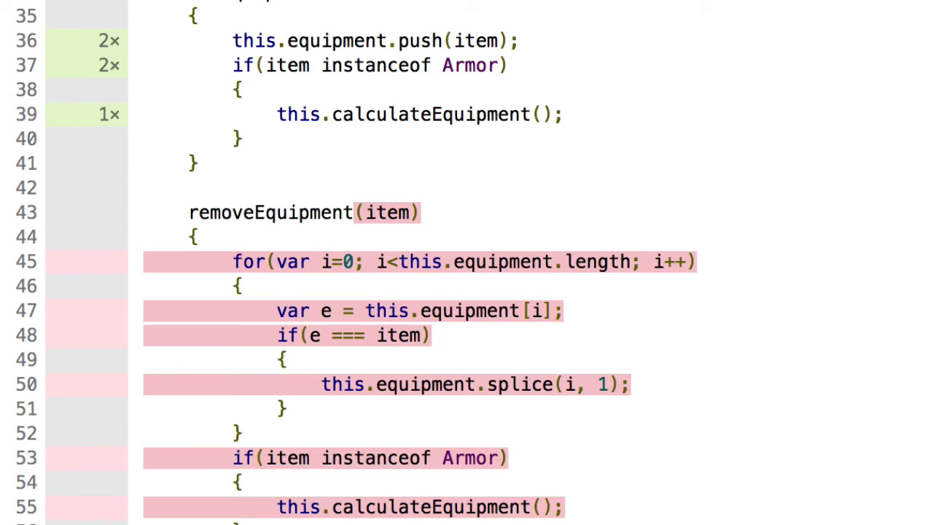
{"action": "scroll", "scroll_direction": "down", "scroll_amount": 3}
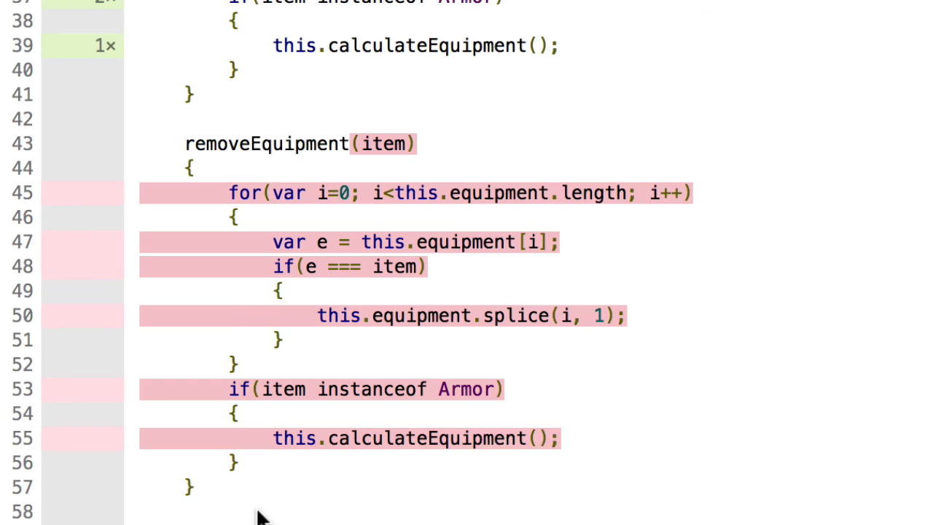
{"action": "mouse_move", "coordinate": [597, 150]}
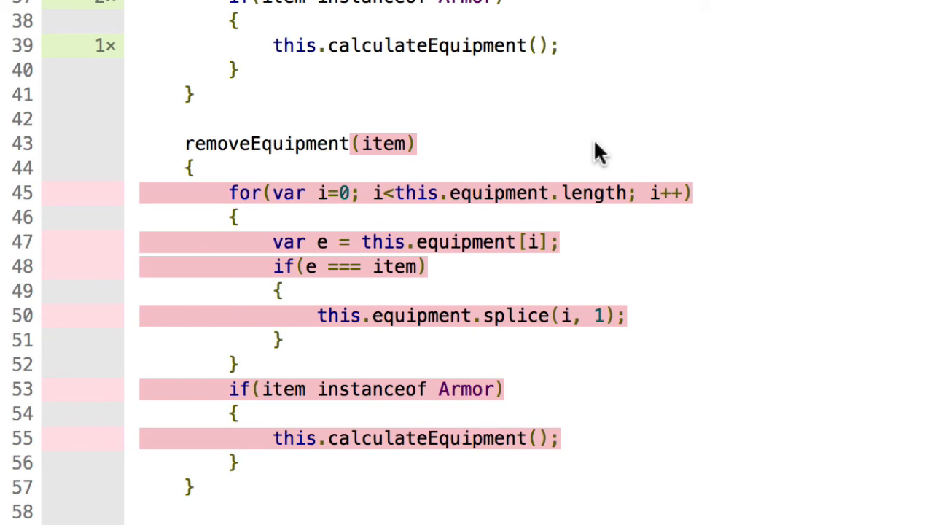